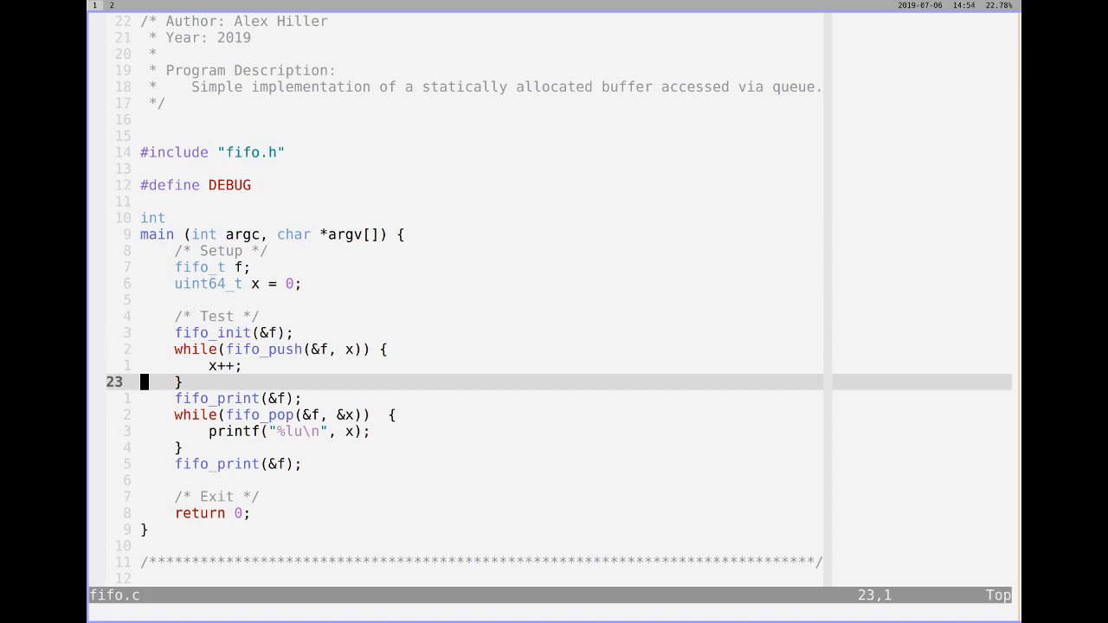
- Open fifo.h and step through the fifo struct's put, grab, nb_elements and buffer fields
{"action": "scroll", "scroll_direction": "down", "scroll_amount": 3}
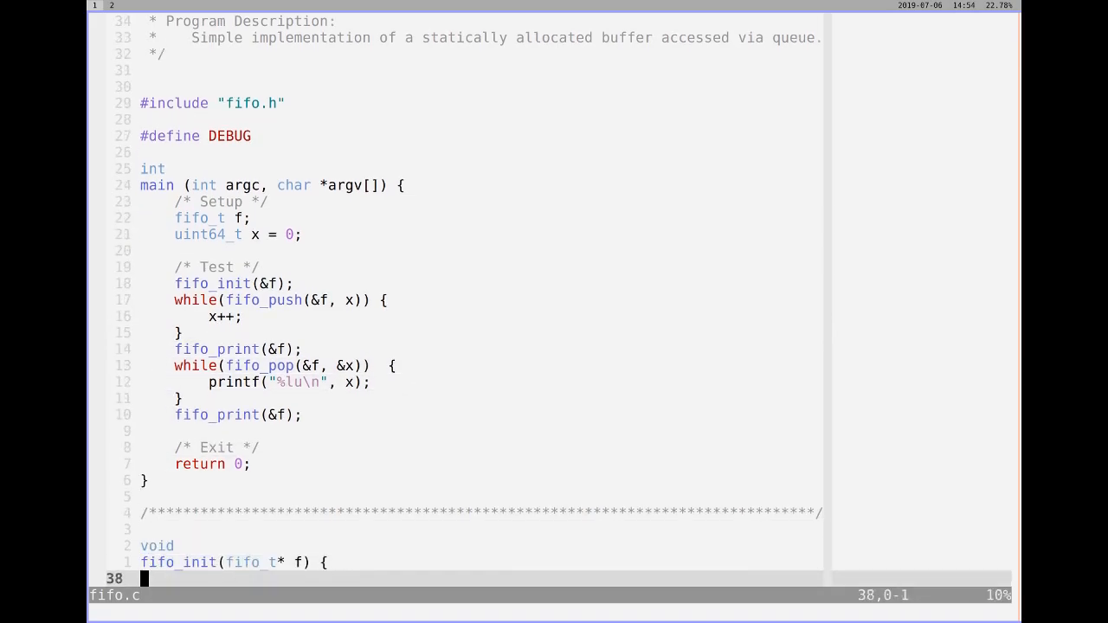
{"action": "scroll", "scroll_direction": "down", "scroll_amount": 3}
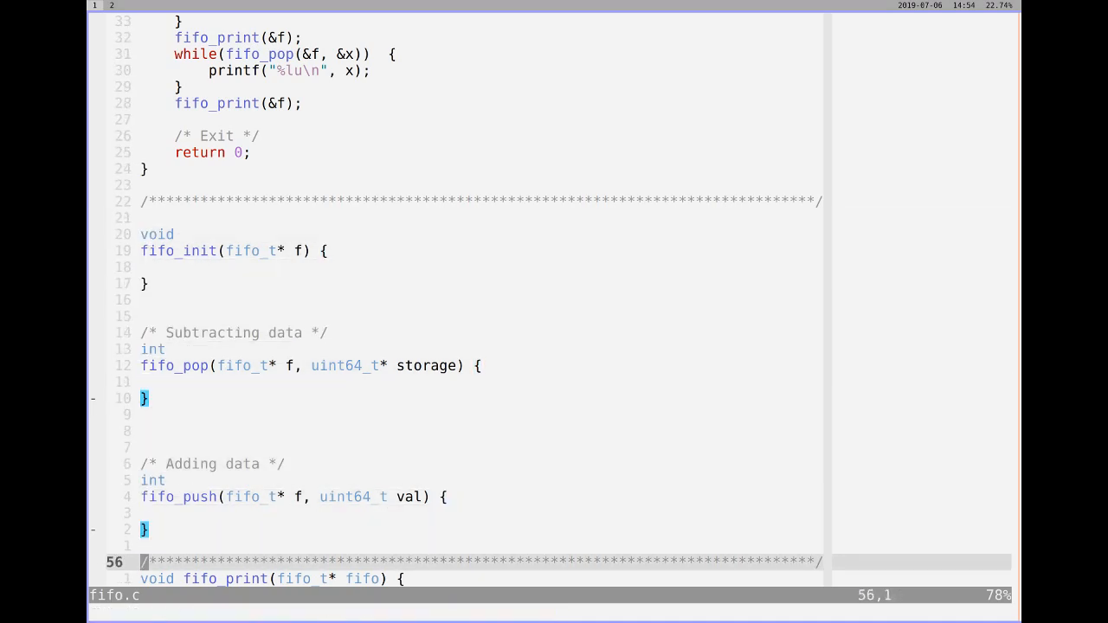
{"action": "scroll", "scroll_direction": "down", "scroll_amount": 3}
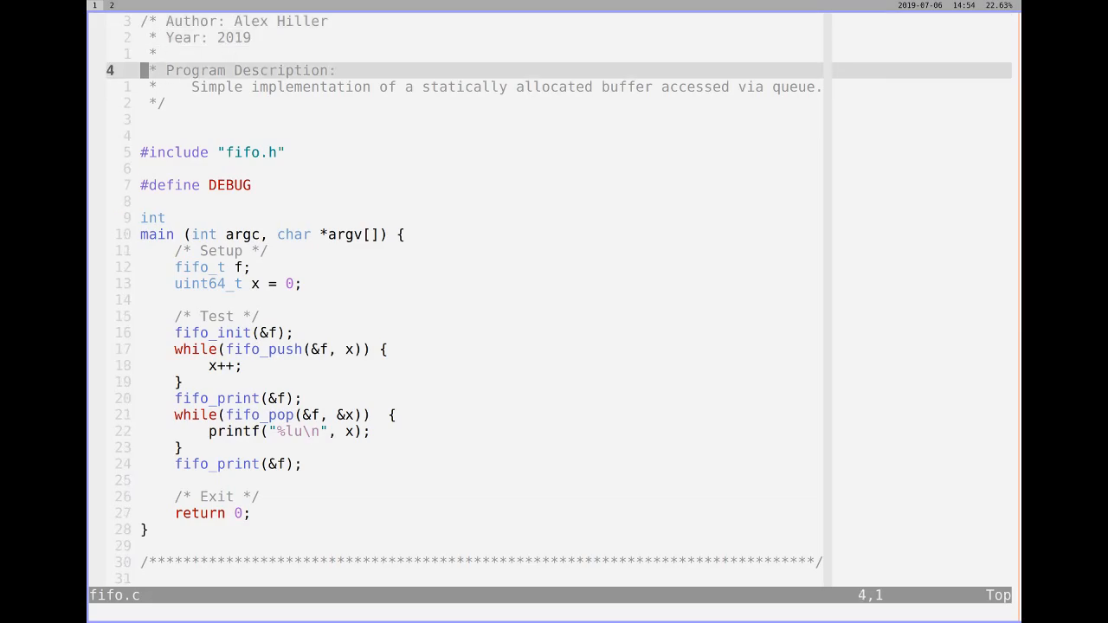
{"action": "type", "text": ":e"}
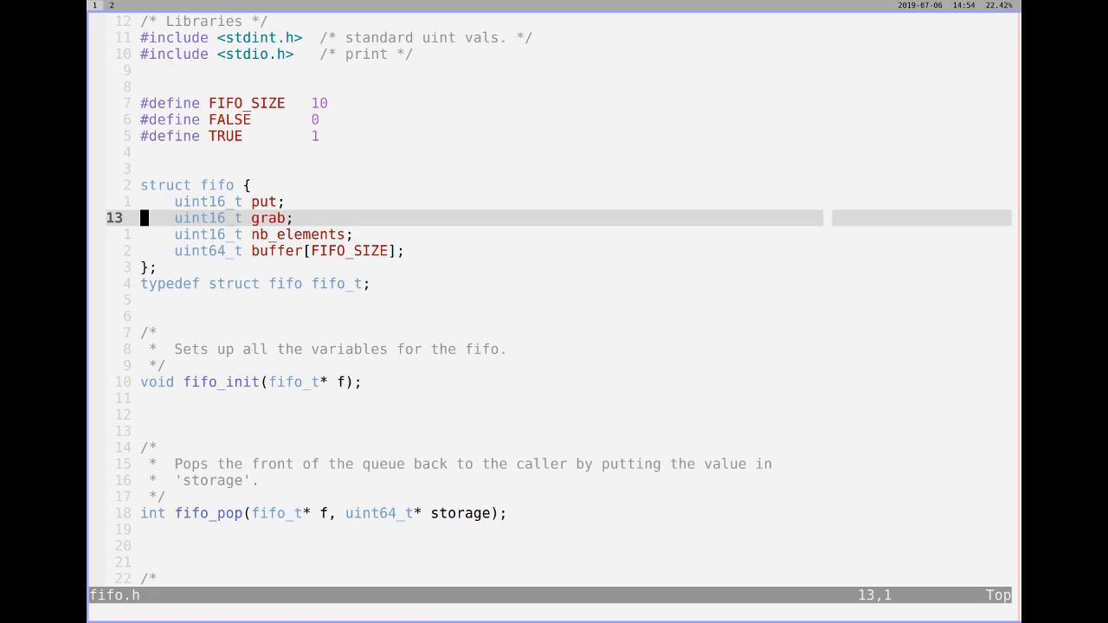
{"action": "key", "text": "j"}
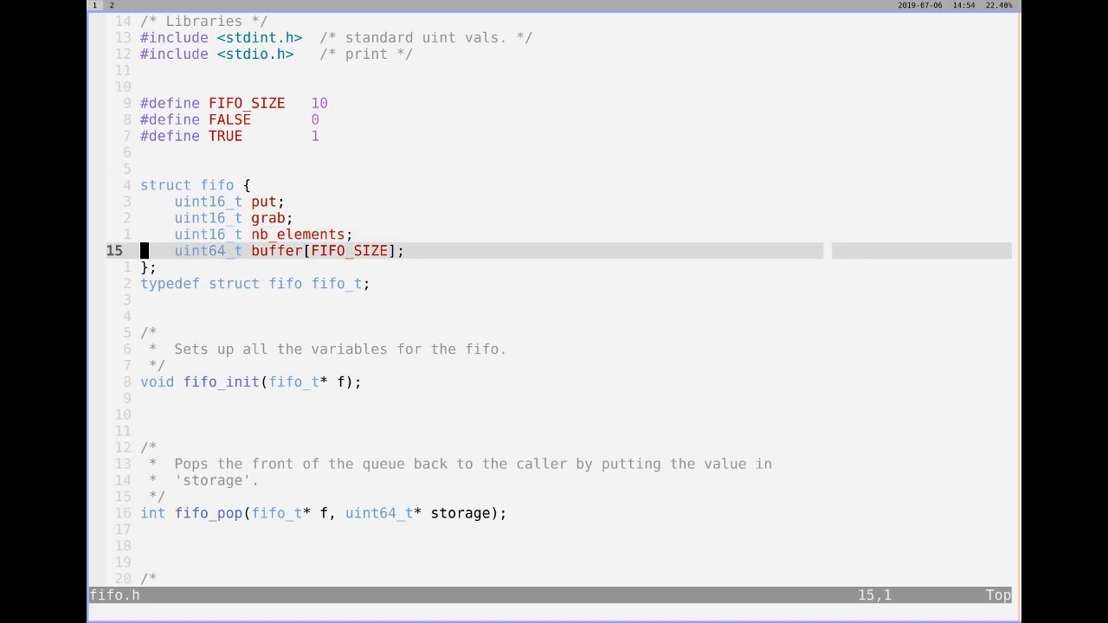
{"action": "left_click", "coordinate": [216, 251]}
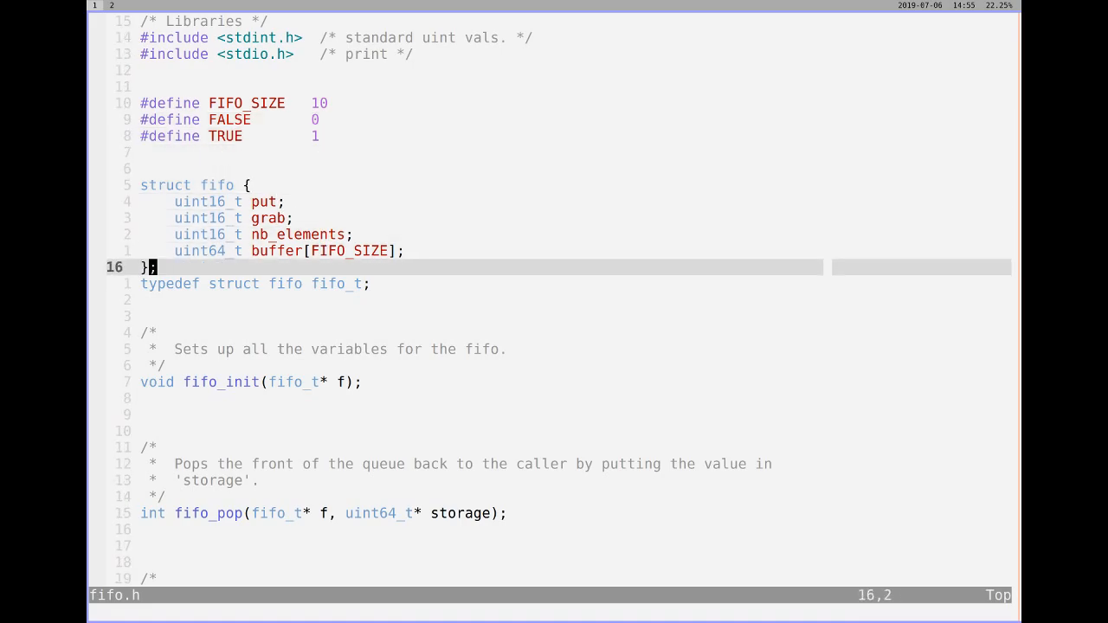
- Reopen fifo.c with :e fifo.c
{"action": "scroll", "scroll_direction": "down", "scroll_amount": 3}
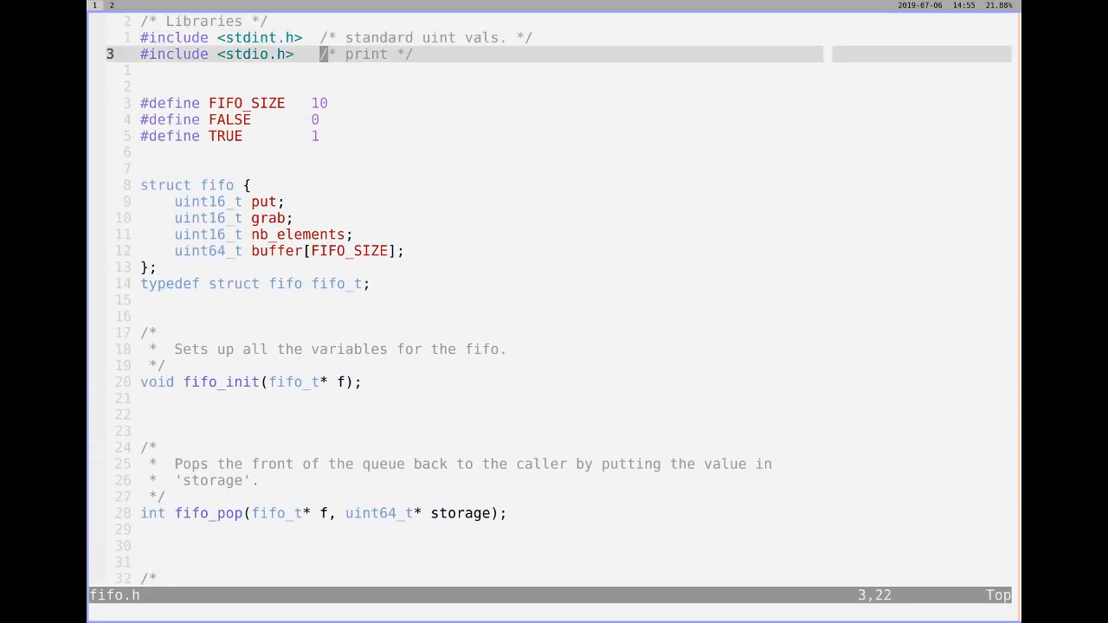
{"action": "type", "text": ":e fifo.c"}
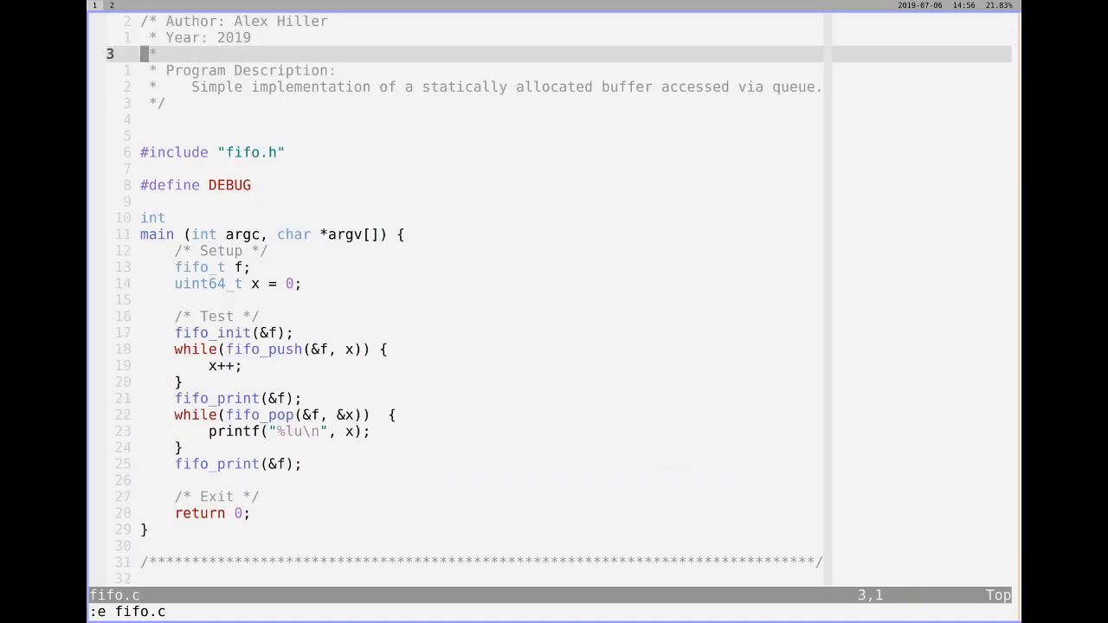
{"action": "key", "text": "G"}
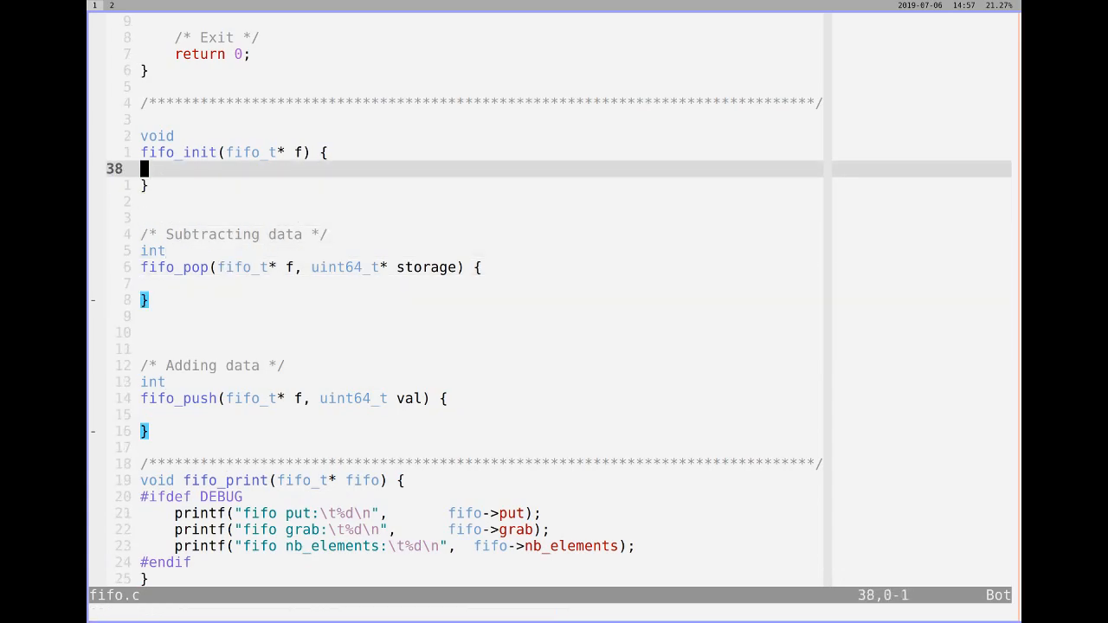
- In fifo_init, assign 0 to f->put, f->grab and f->nb_elements
{"action": "key", "text": "i"}
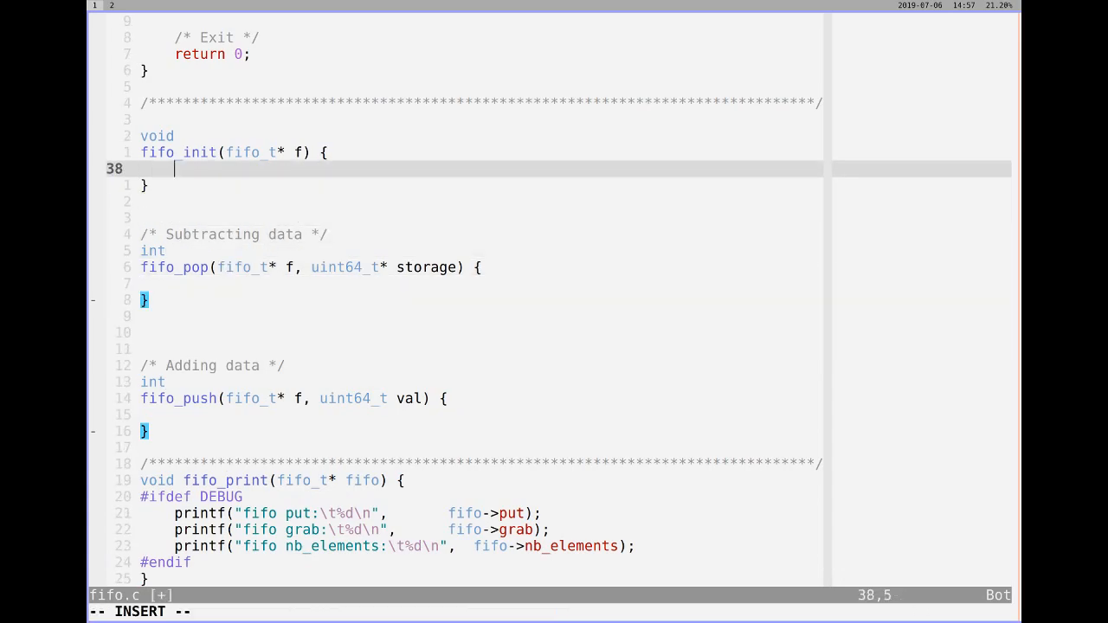
{"action": "type", "text": "f0"}
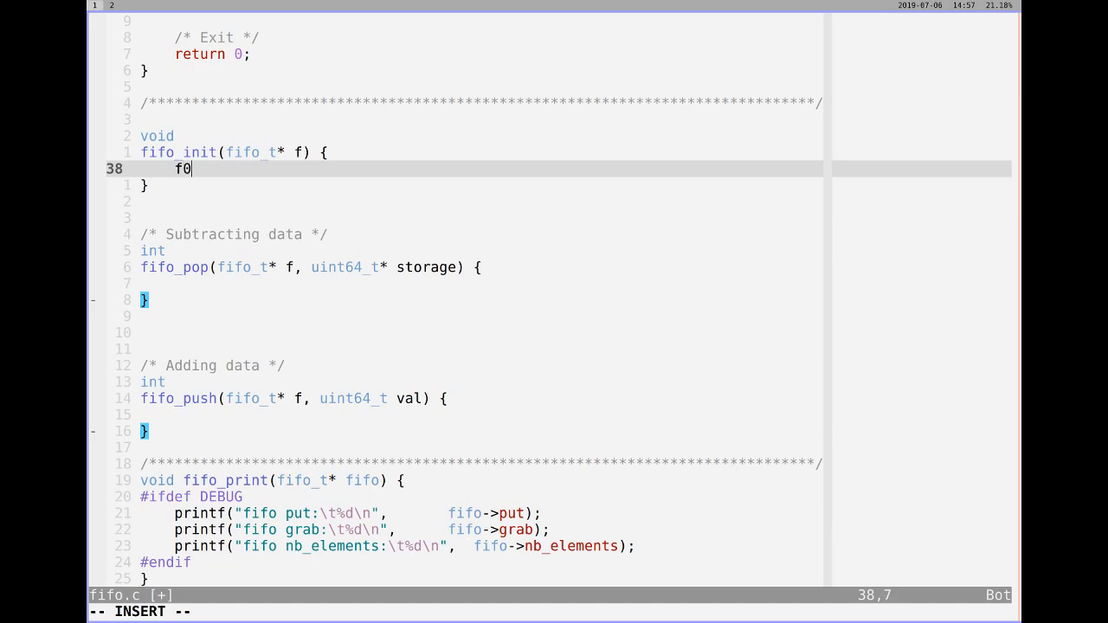
{"action": "type", "text": "->put = 0;"}
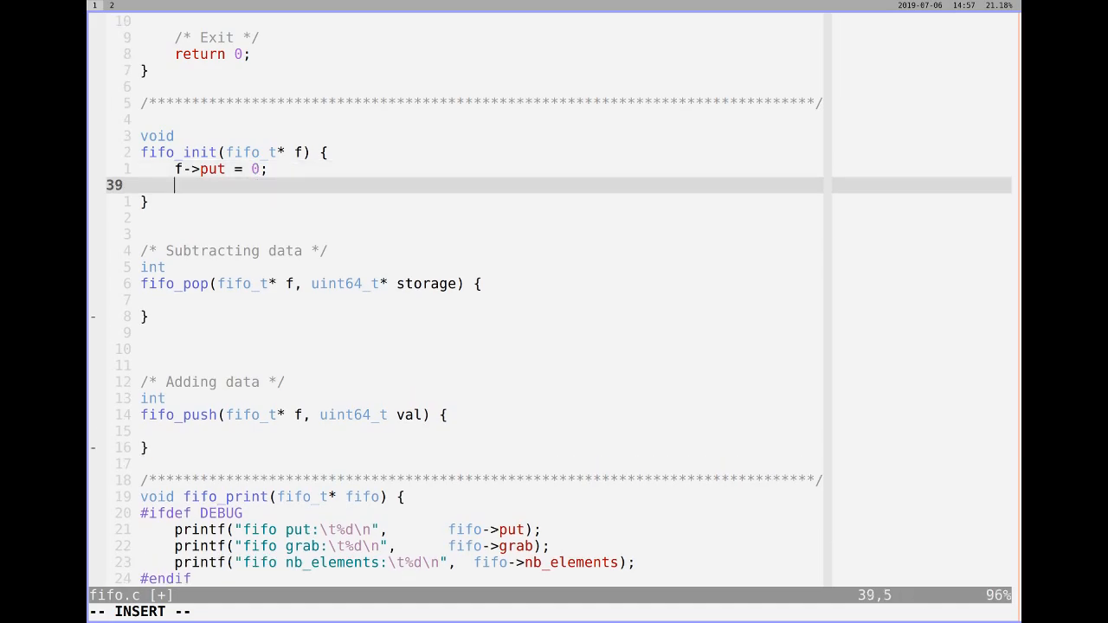
{"action": "type", "text": "f-"}
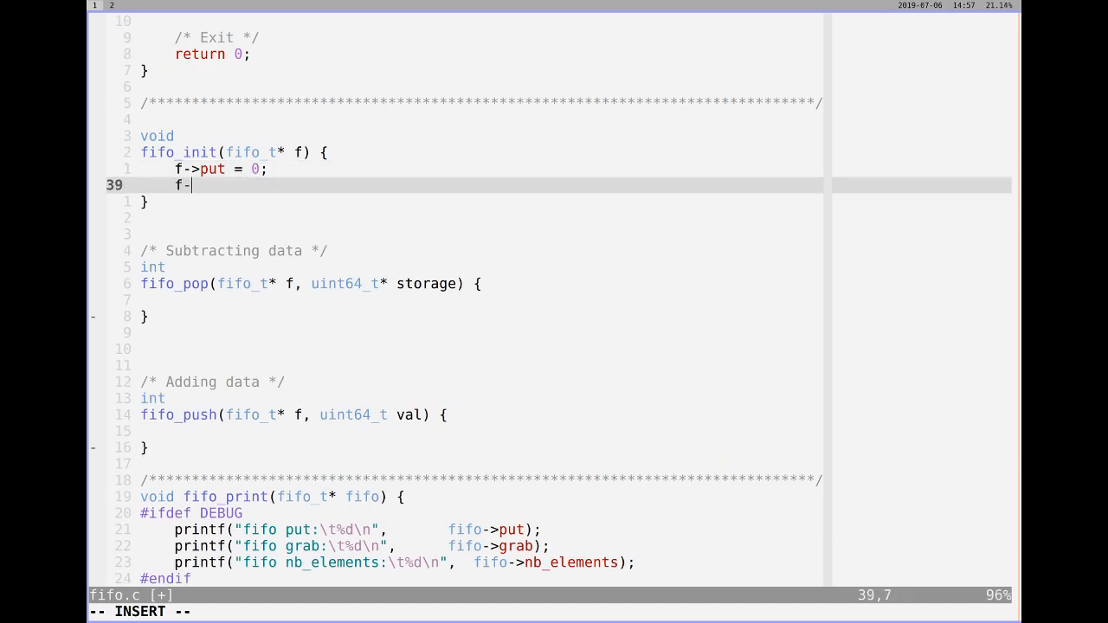
{"action": "type", "text": ">grab ="}
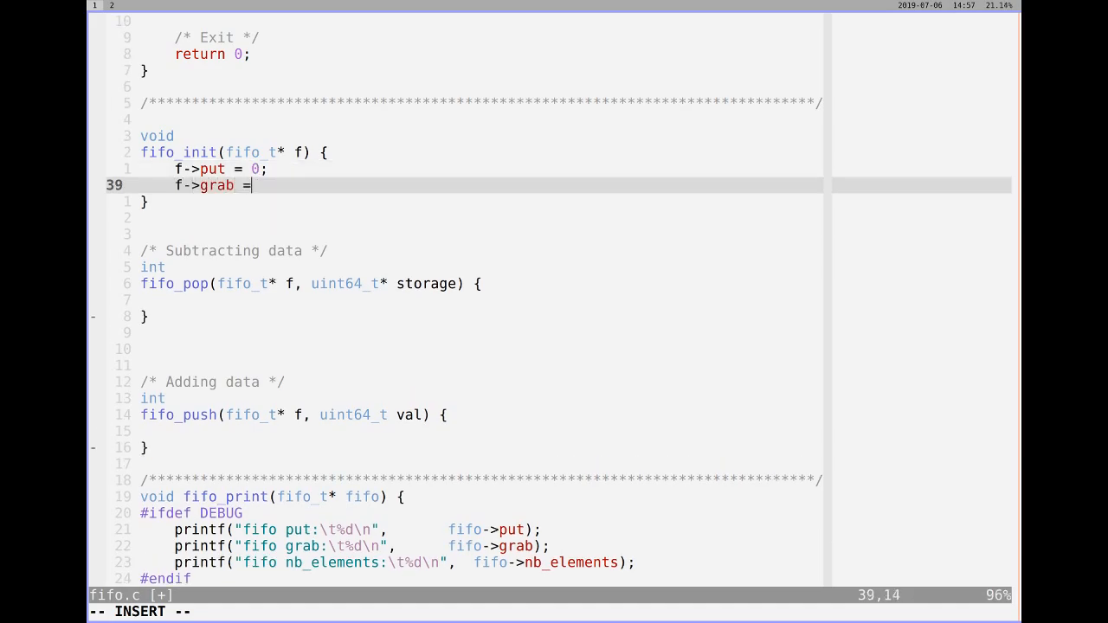
{"action": "type", "text": "0;"}
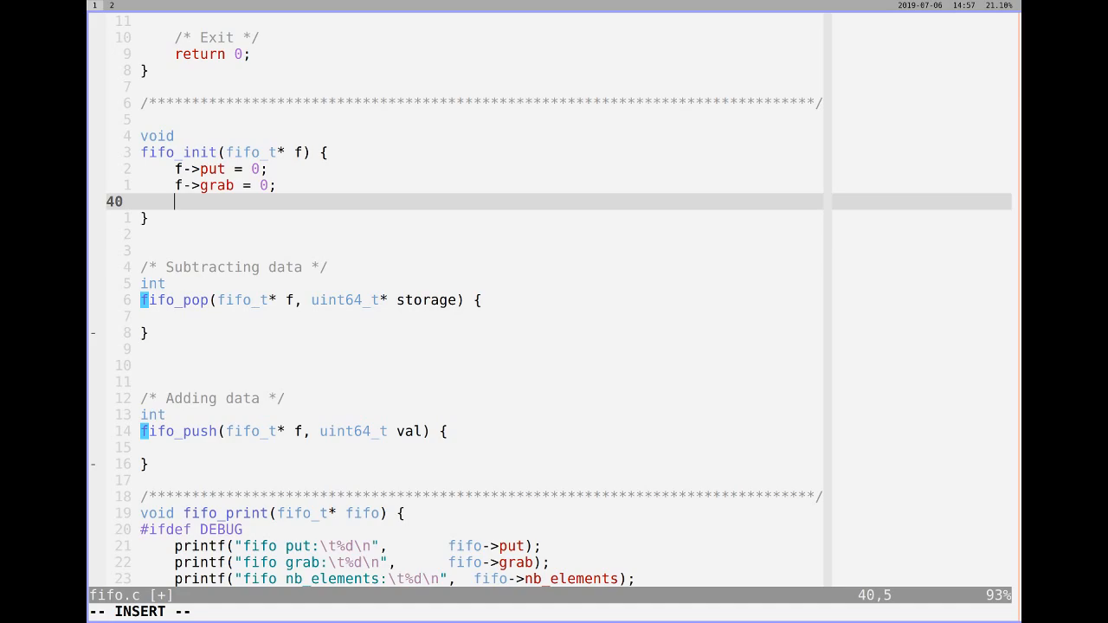
{"action": "type", "text": "f-"}
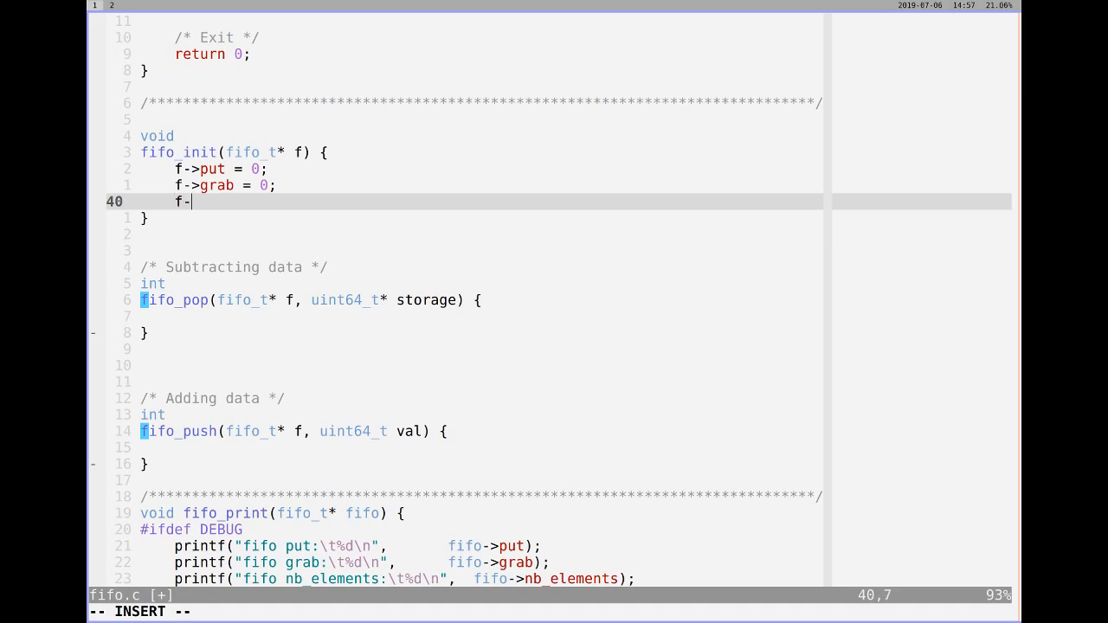
{"action": "type", "text": "nb_e"}
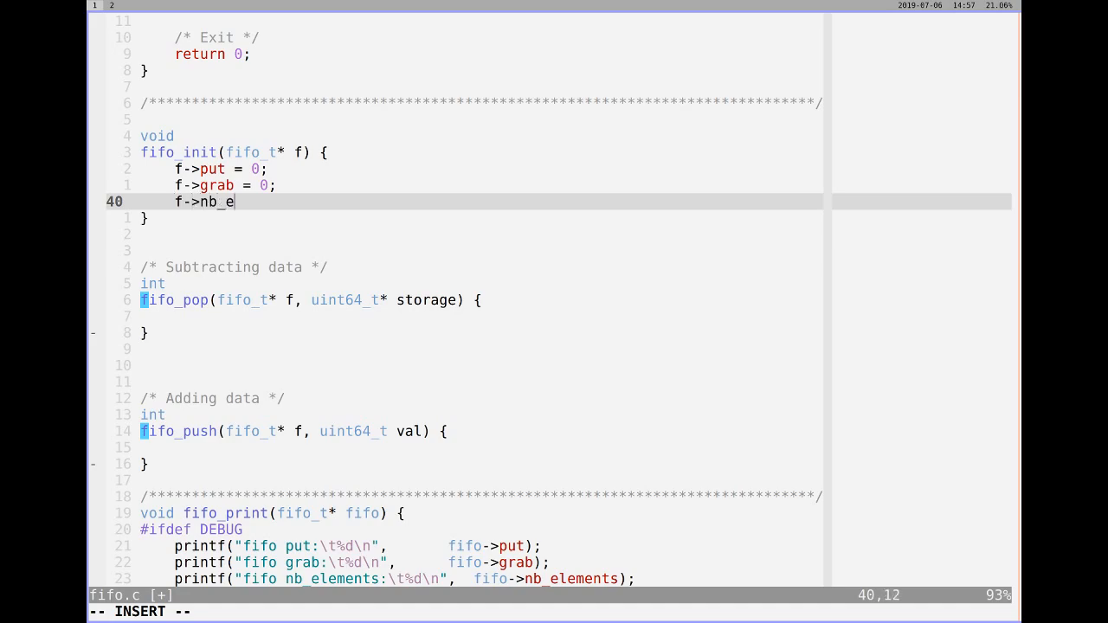
{"action": "type", "text": "lements -="}
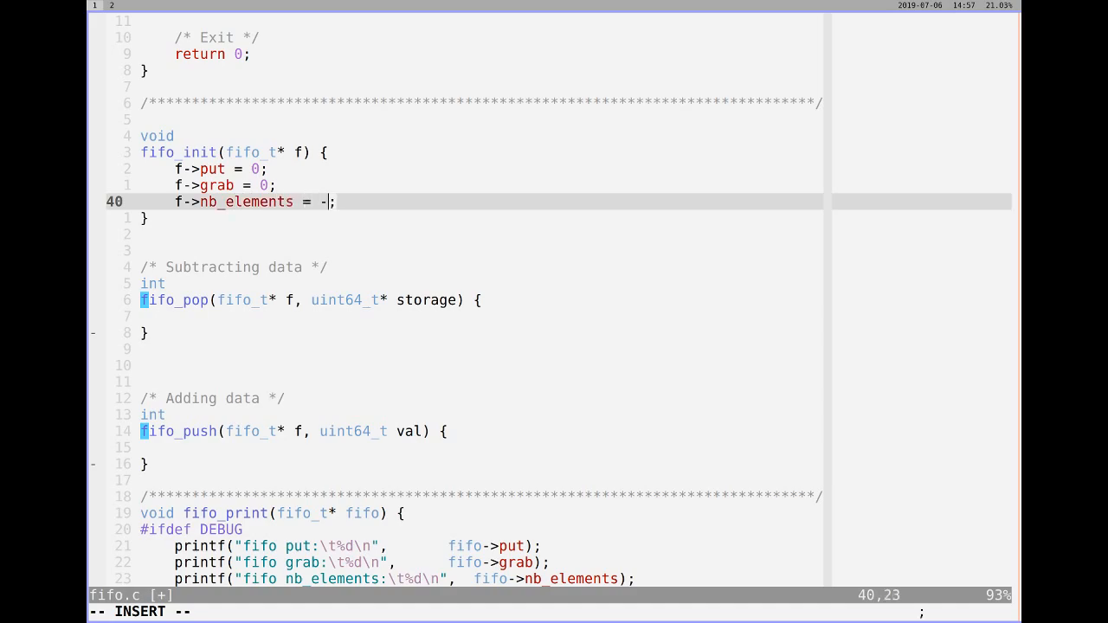
{"action": "type", "text": "0"}
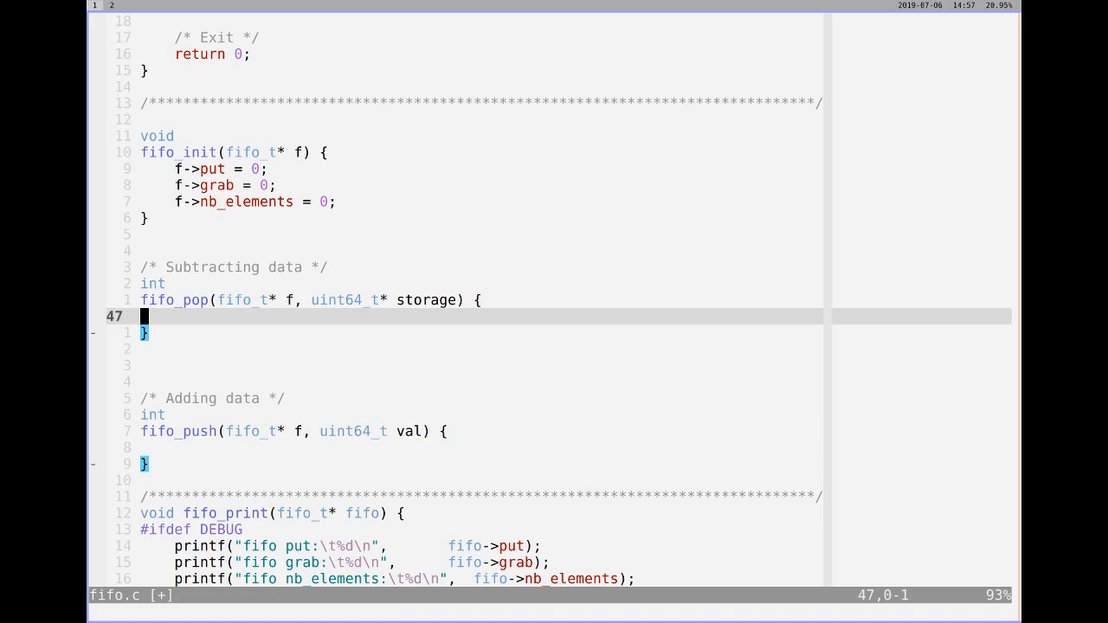
{"action": "key", "text": "i"}
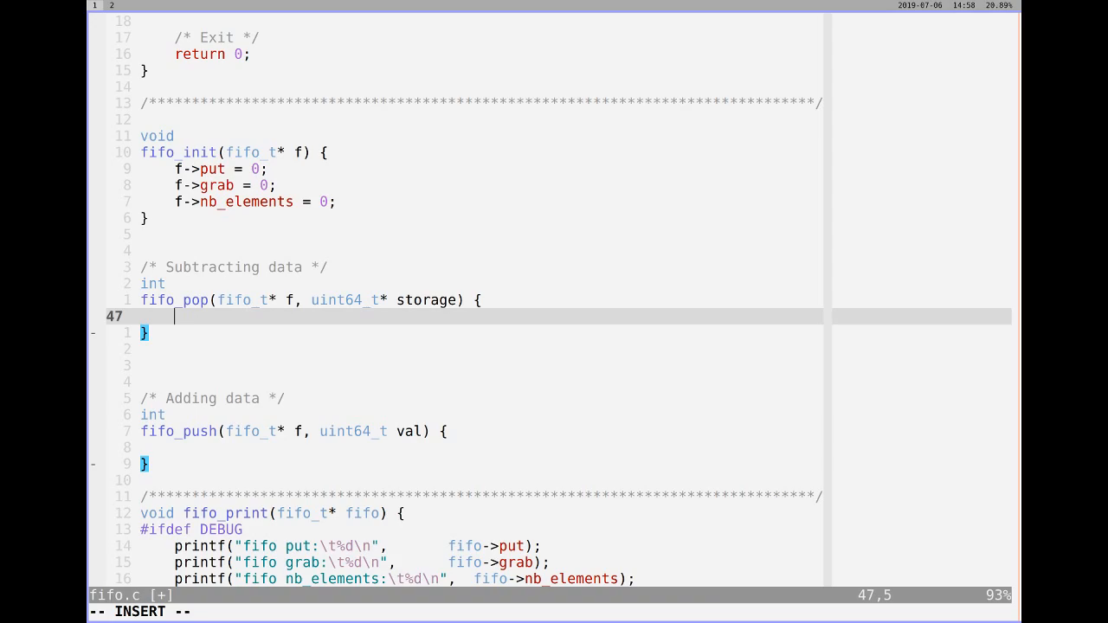
- In fifo_pop, return FALSE with a 'No data' comment when nb_elements == 0
{"action": "type", "text": "if (f)"}
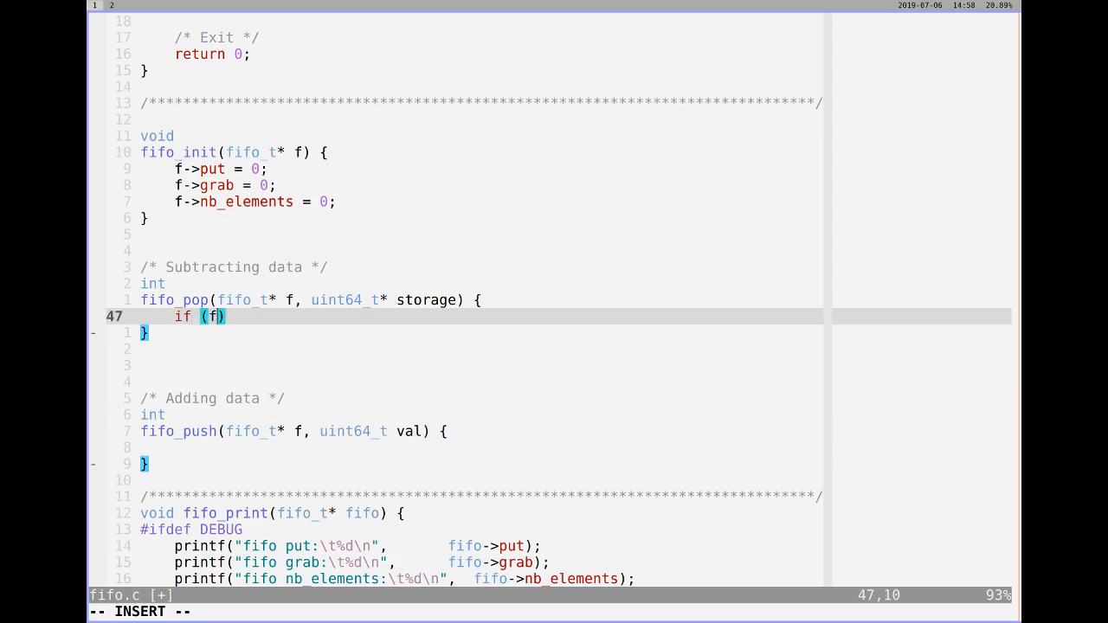
{"action": "type", "text": "->nb"}
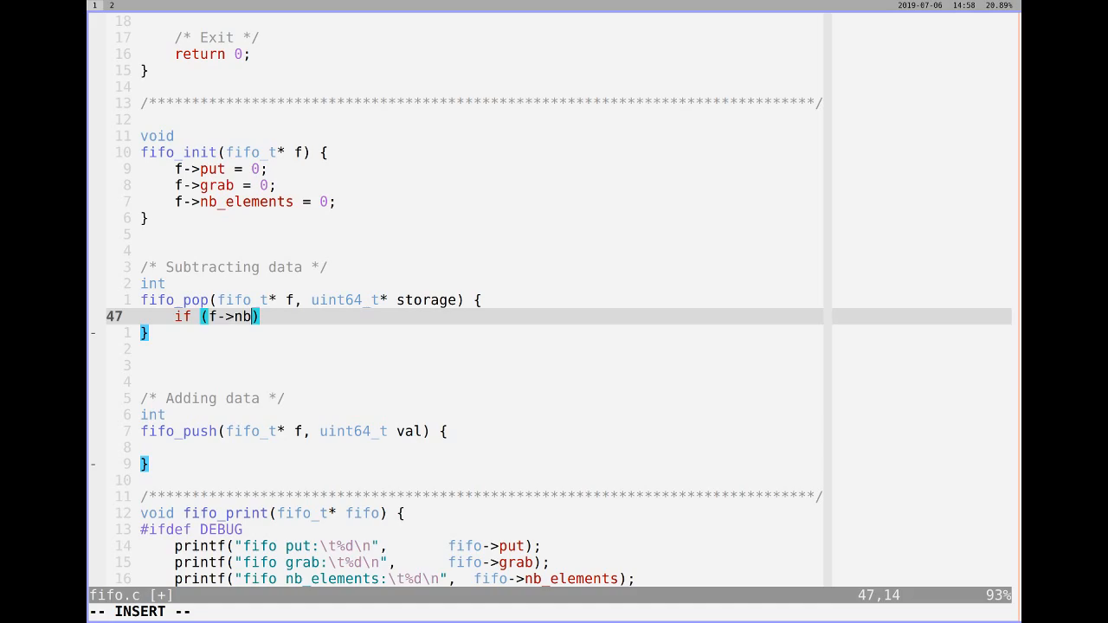
{"action": "type", "text": "_elements ="}
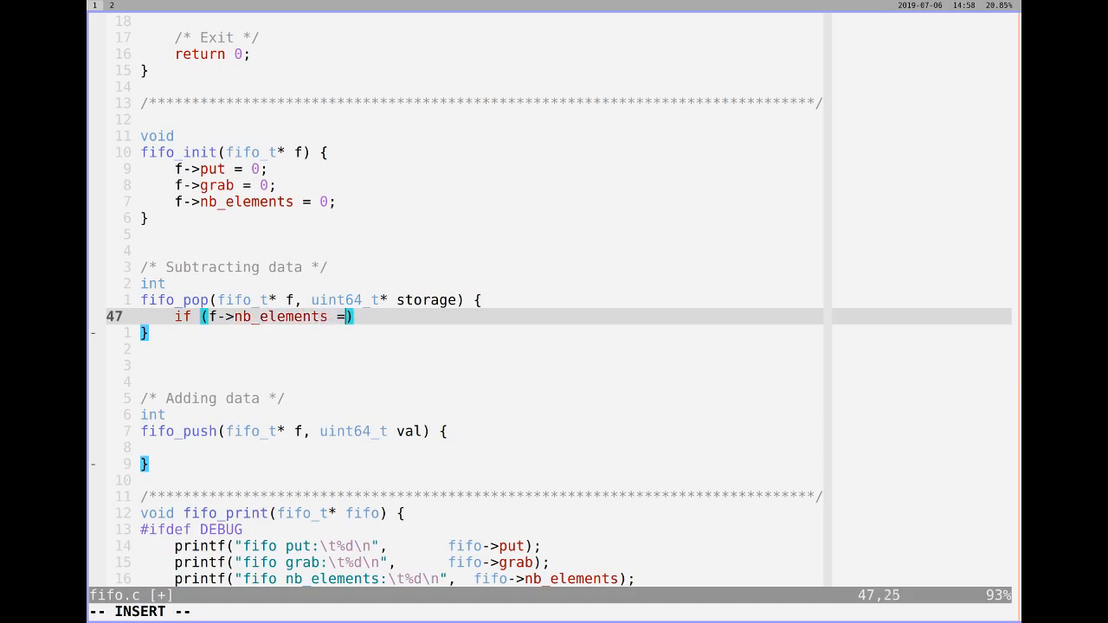
{"action": "type", "text": "= 0)"}
{"action": "type", "text": "reutnr "}
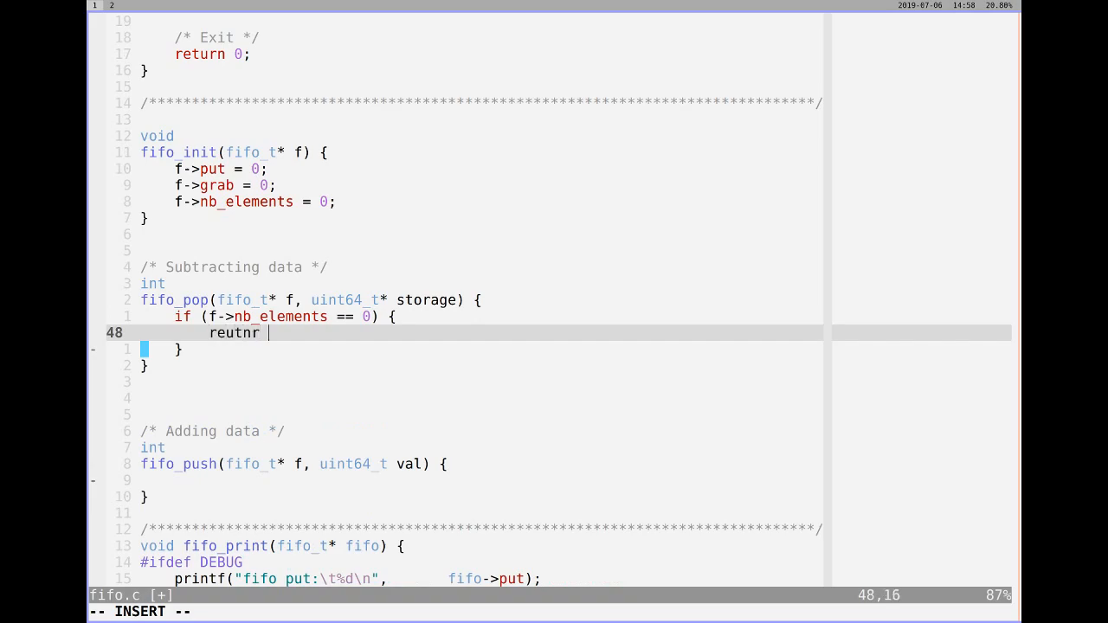
{"action": "type", "text": "return"}
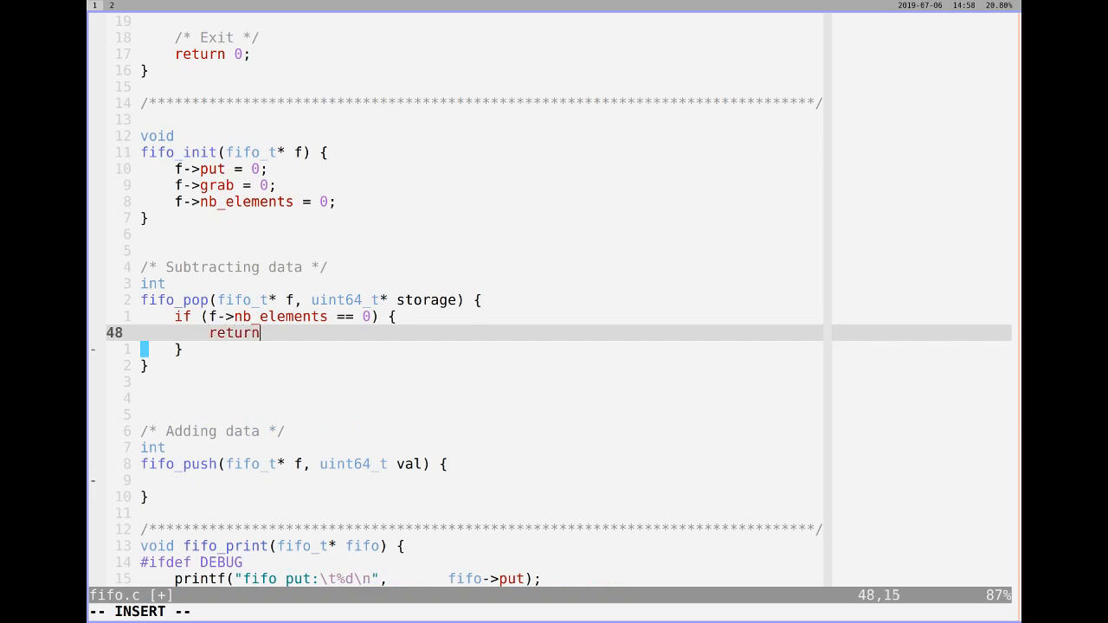
{"action": "type", "text": "FALSE;"}
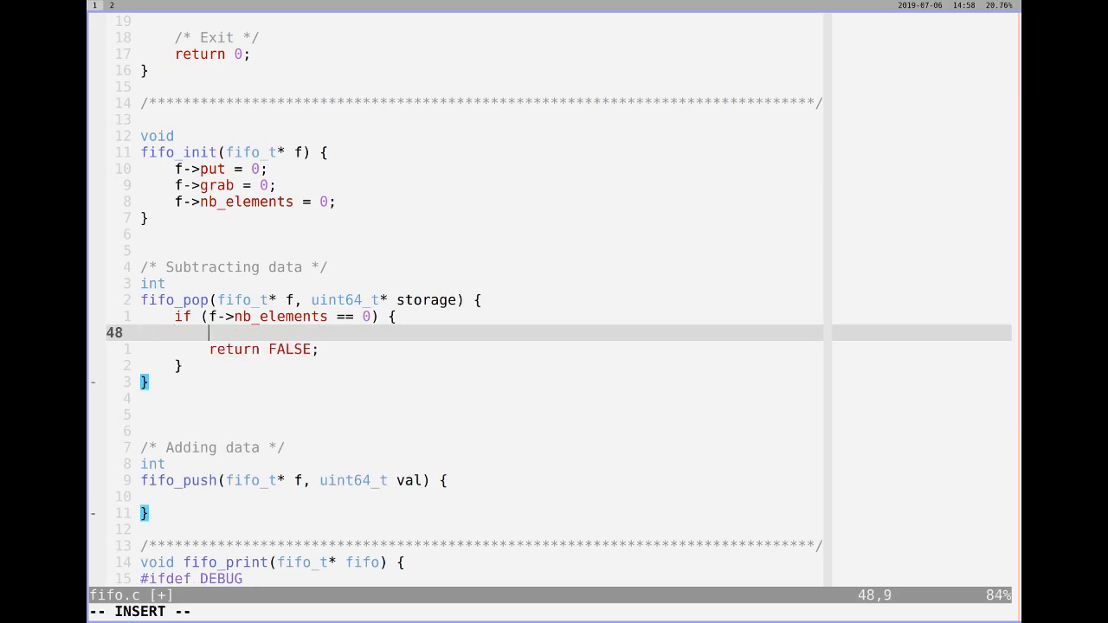
{"action": "type", "text": "No data to pop out */"}
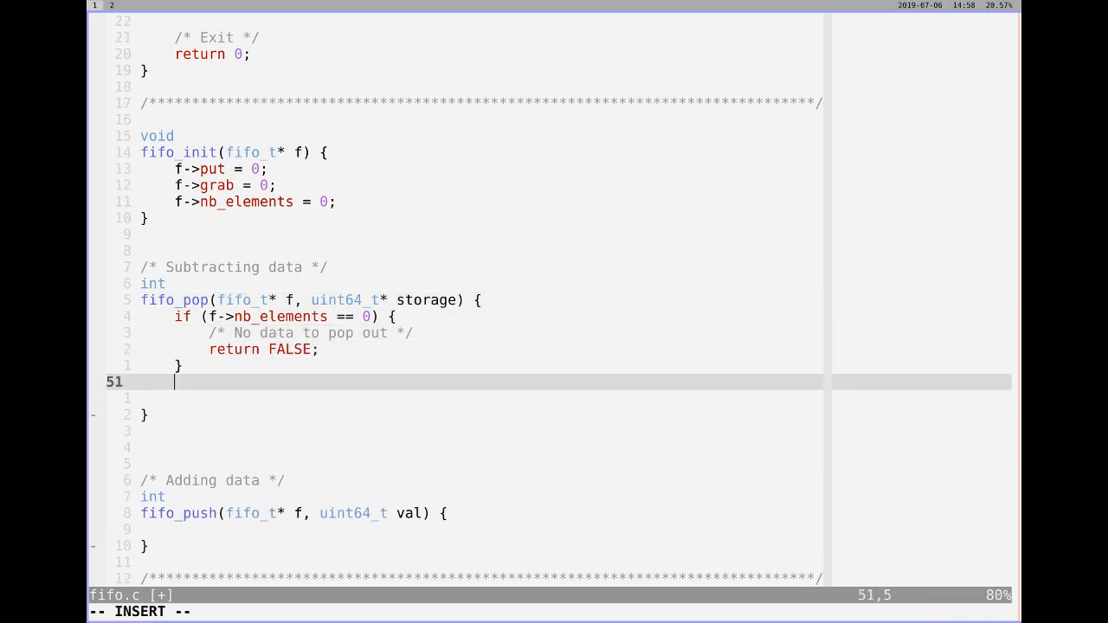
- Copy f->buffer[f->grab] into *storage, then increment grab and decrement nb_elements
{"action": "type", "text": "*stro"}
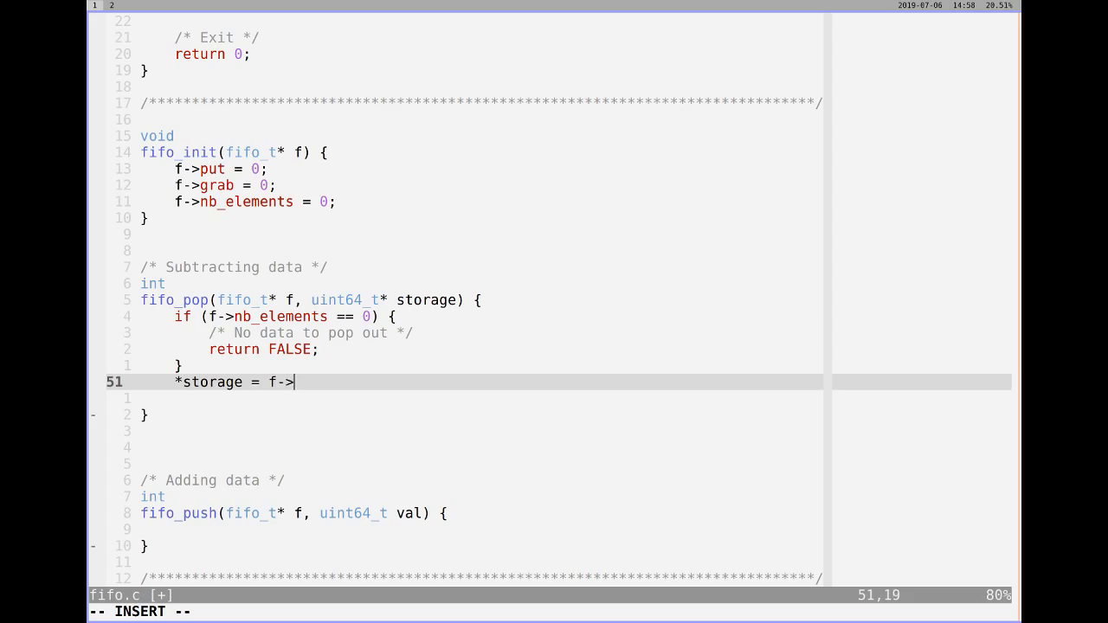
{"action": "type", "text": "buffer[]"}
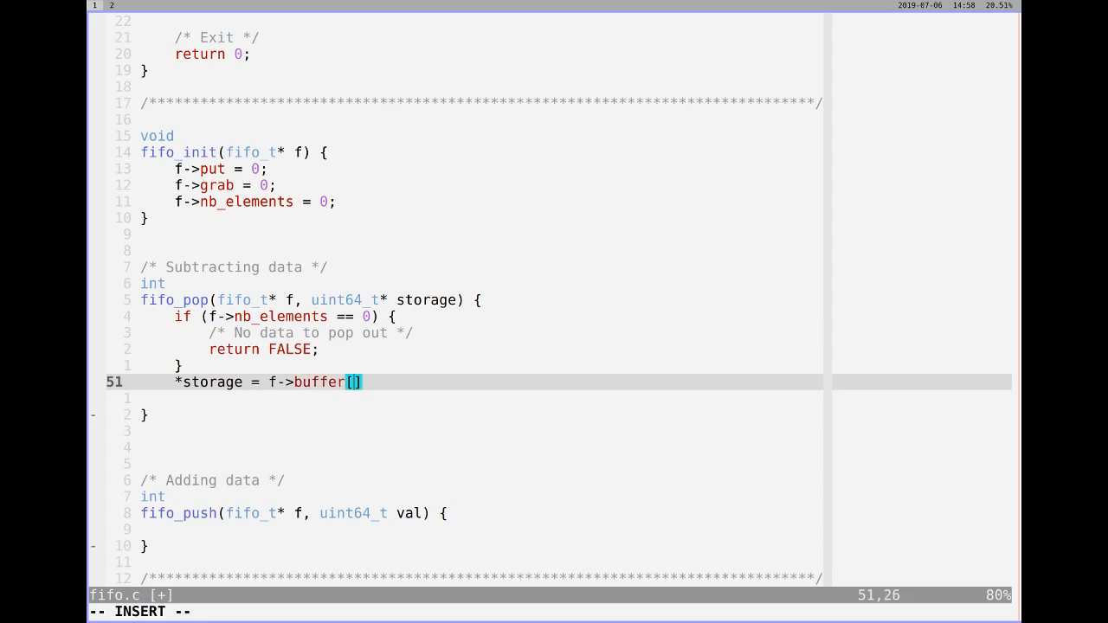
{"action": "type", "text": "f->"}
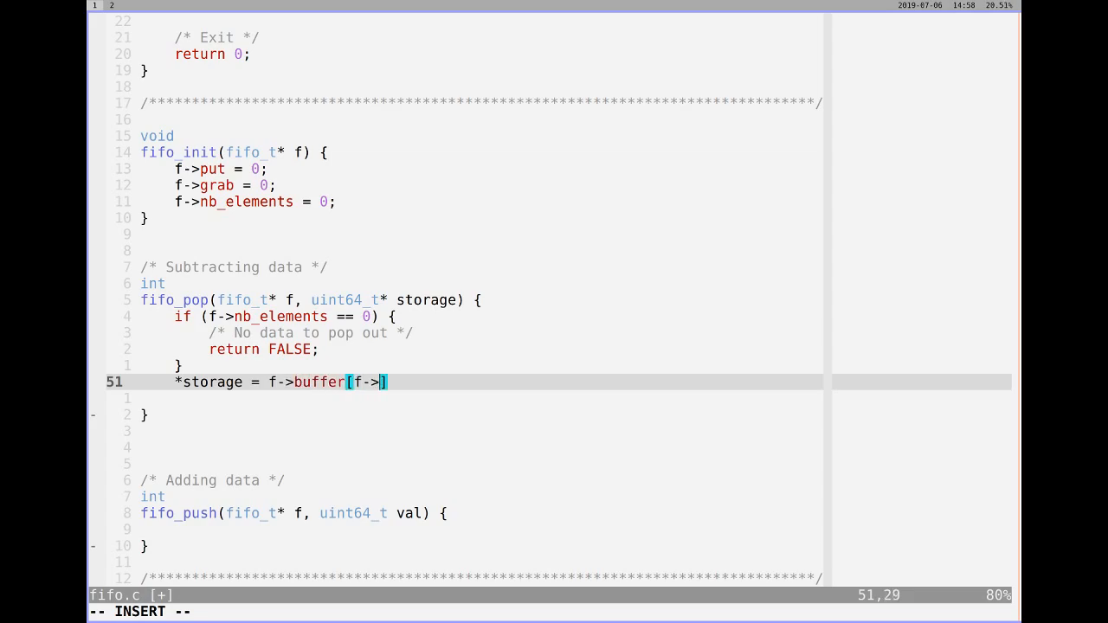
{"action": "type", "text": "grab"}
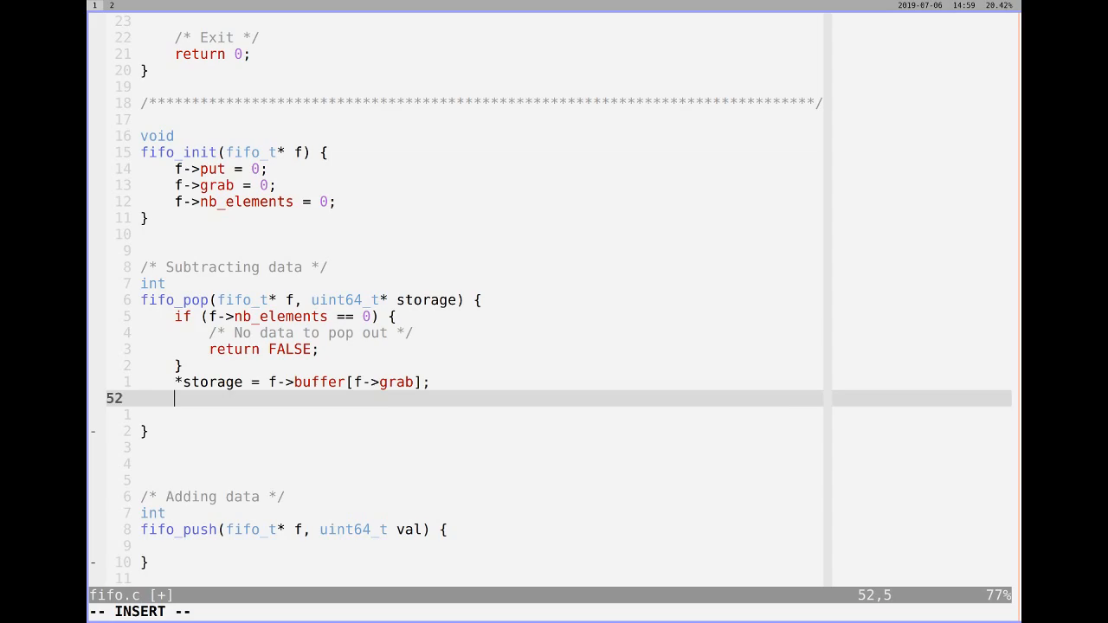
{"action": "type", "text": "f->gr"}
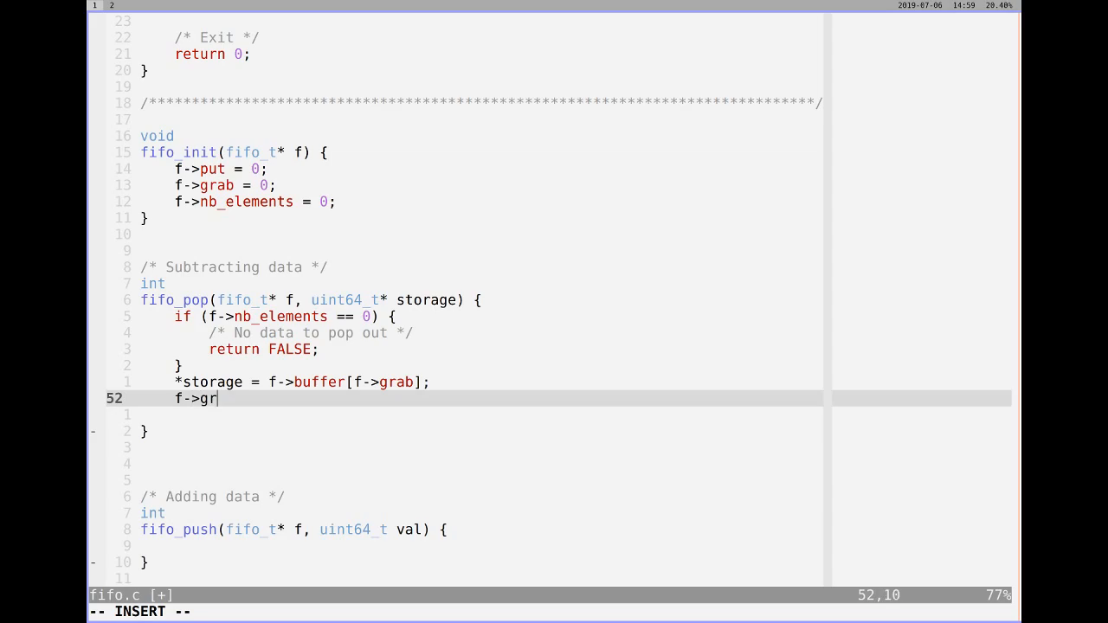
{"action": "type", "text": "ab"}
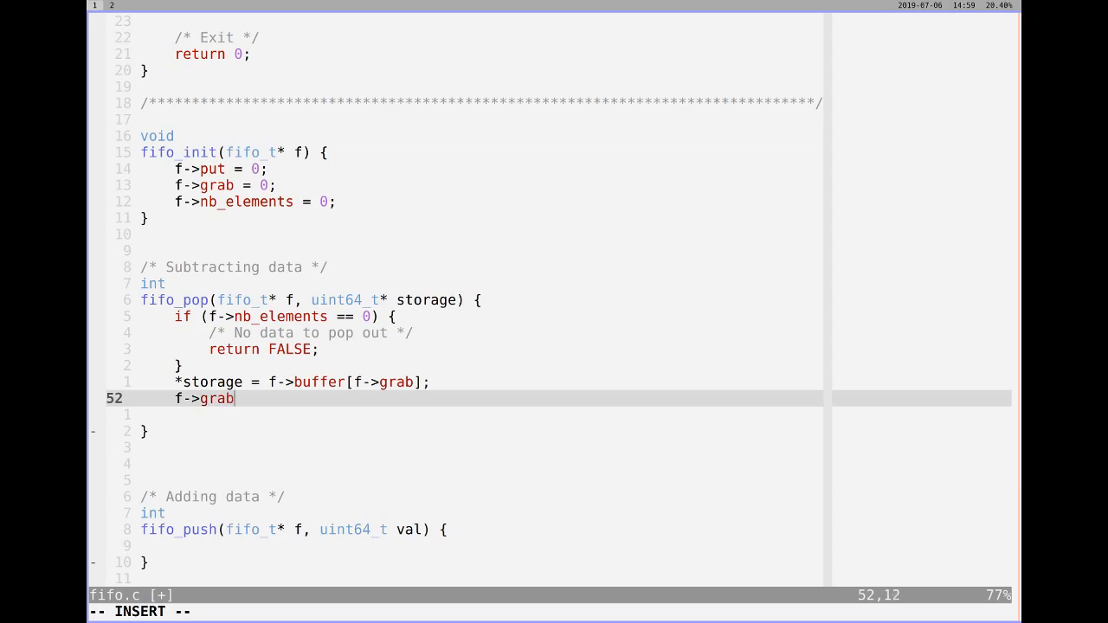
{"action": "type", "text": "++;"}
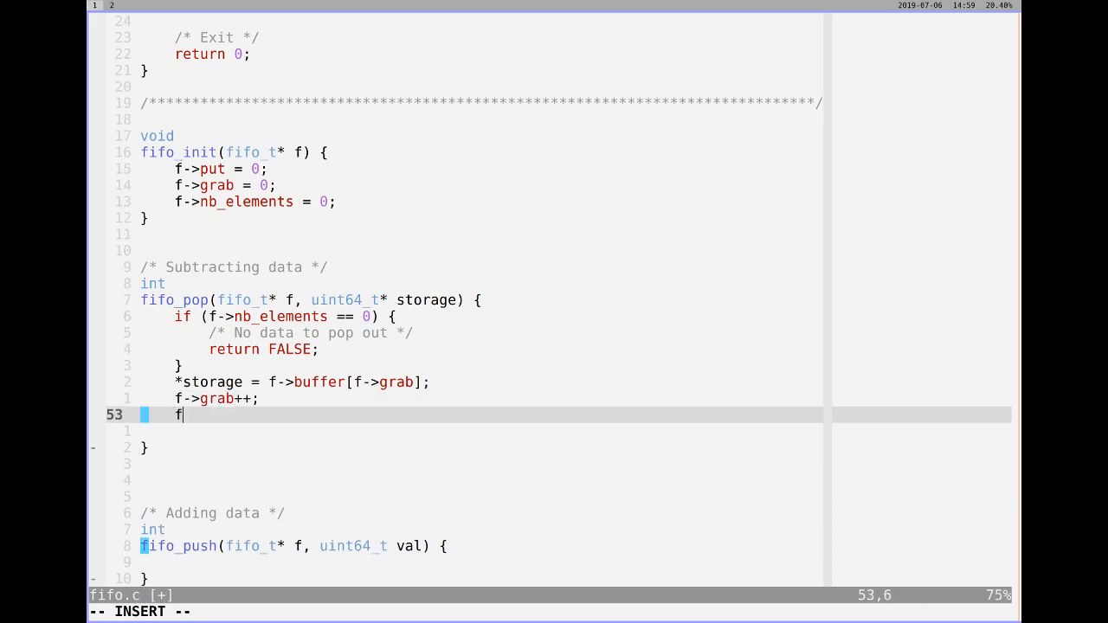
{"action": "type", "text": "->"}
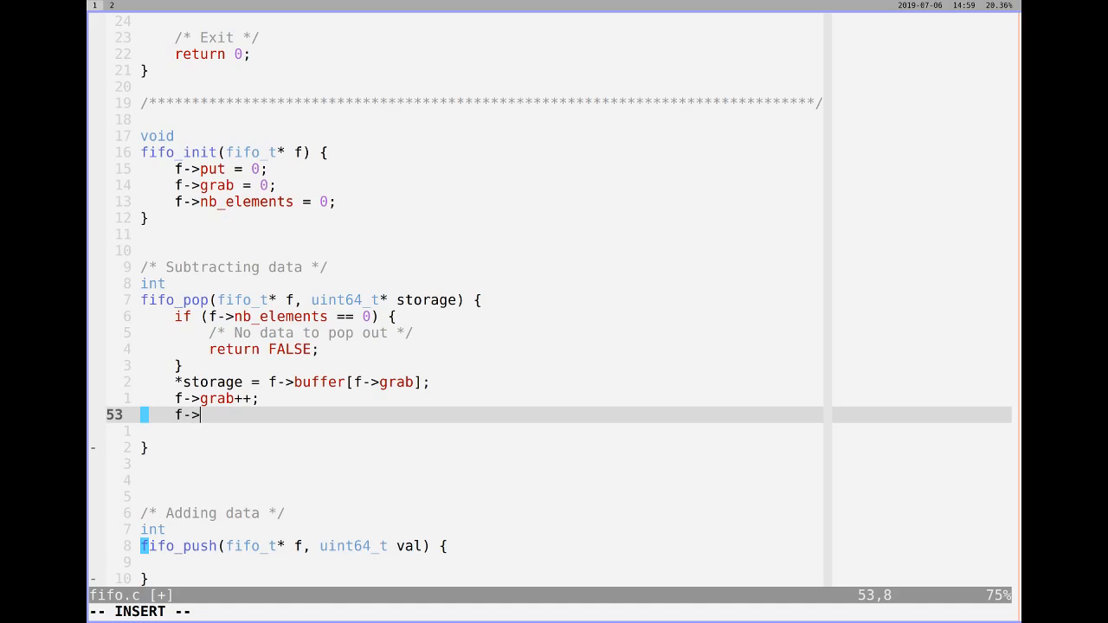
{"action": "type", "text": "nb_eleme"}
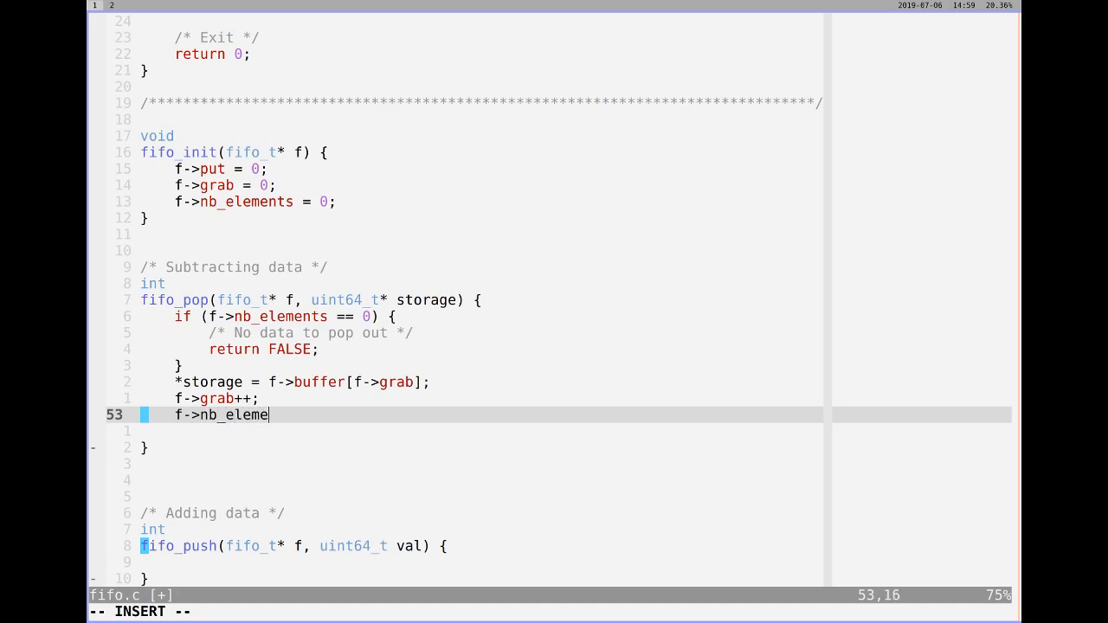
{"action": "type", "text": "nts--;"}
{"action": "left_click", "coordinate": [480, 562]}
{"action": "type", "text": "if"}
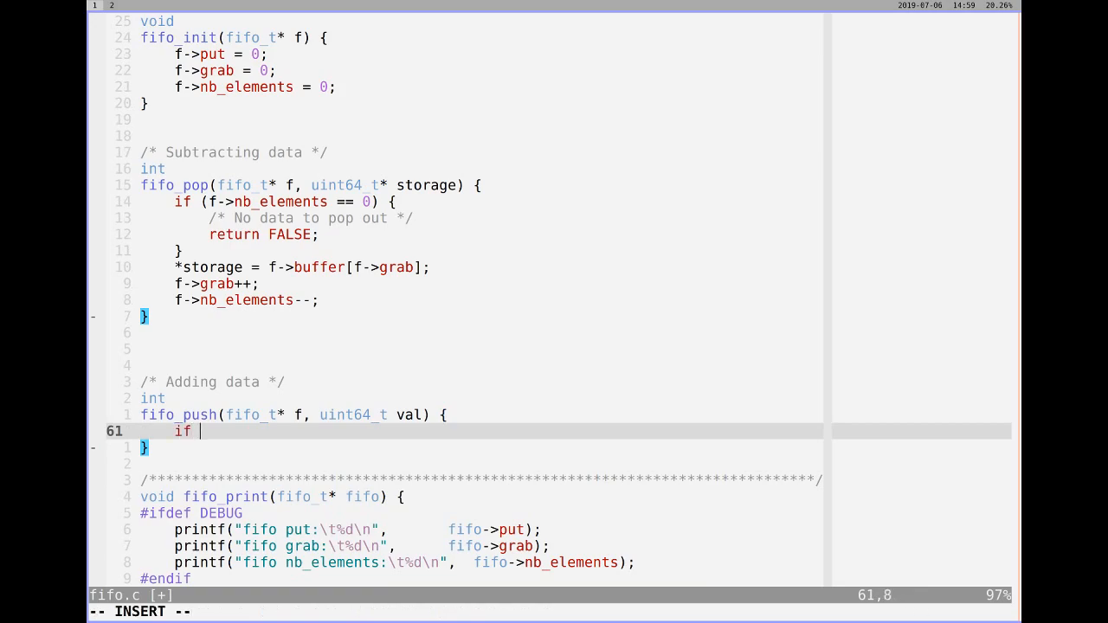
- In fifo_push, add 'if (f->nb_elements == FIFO_SIZE)' returning FALSE with a 'FIFO is full' comment
{"action": "type", "text": "(n)"}
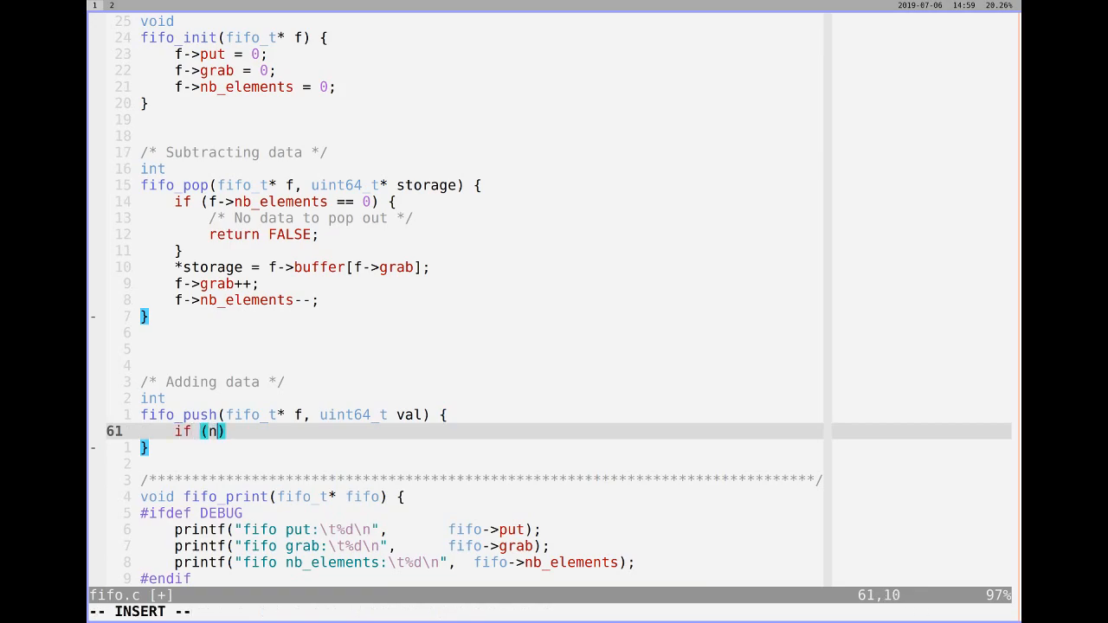
{"action": "type", "text": "f-"}
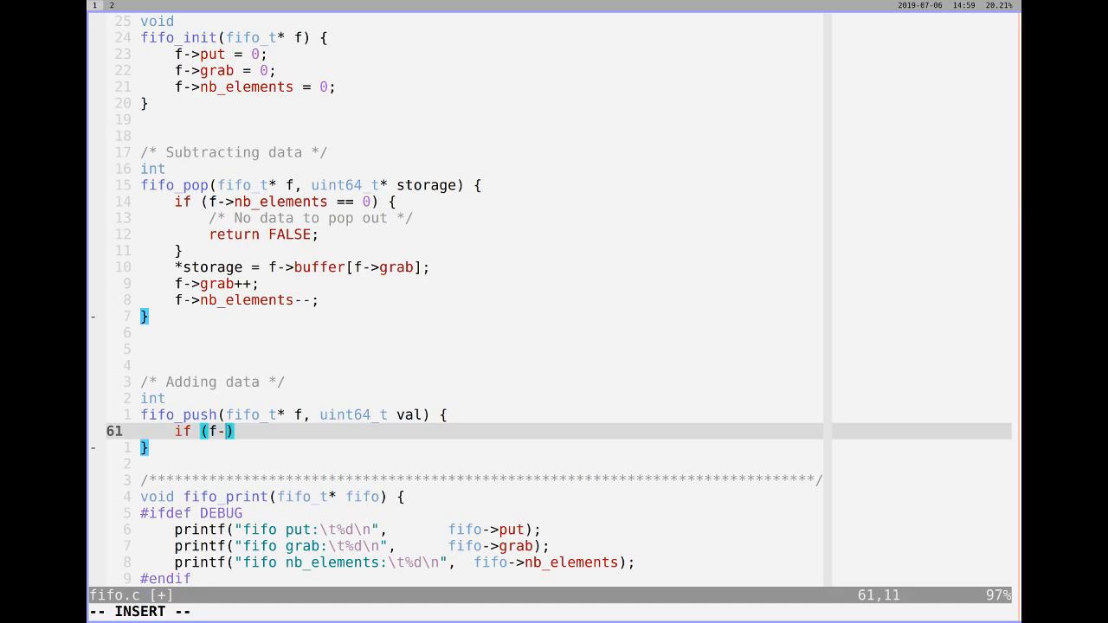
{"action": "type", "text": "nb_elemen"}
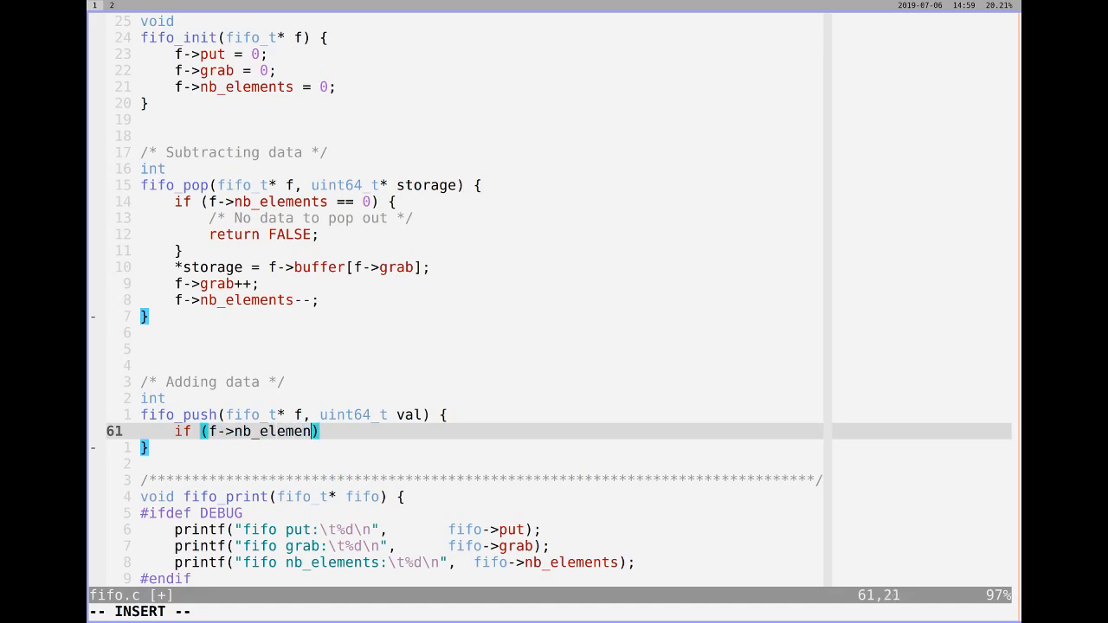
{"action": "type", "text": "ts == FIFO"}
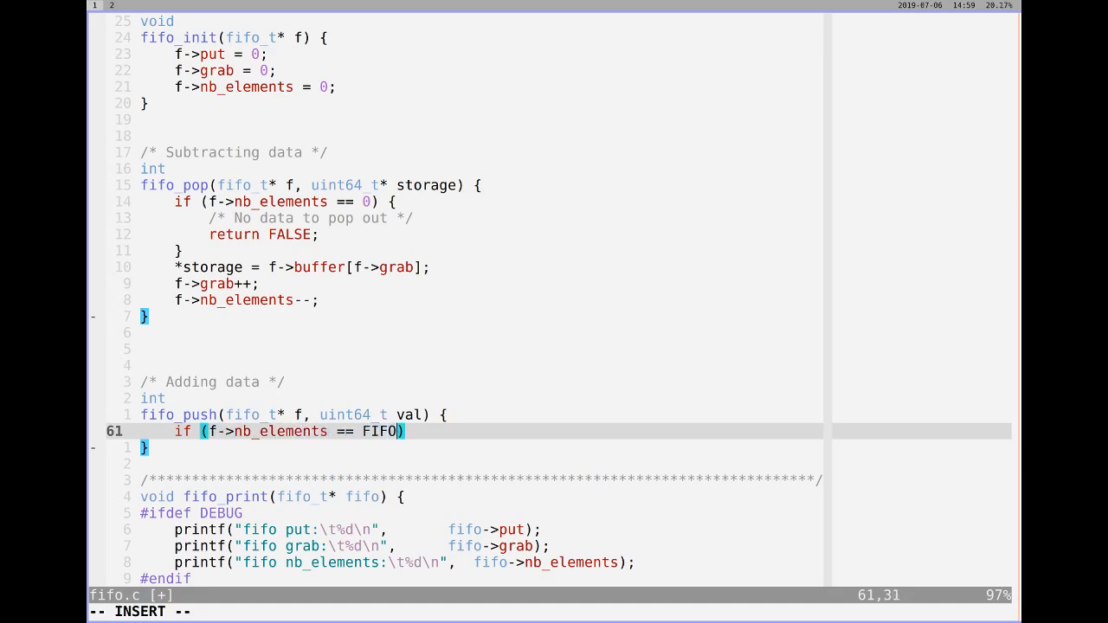
{"action": "type", "text": "_SIZE"}
{"action": "type", "text": "return FALSE;"}
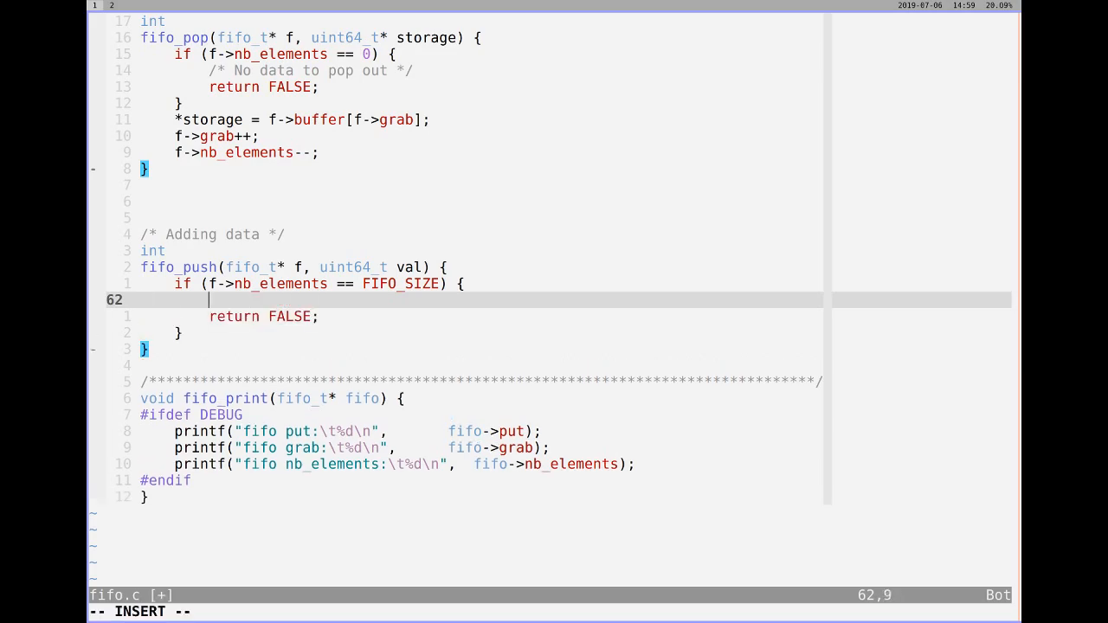
{"action": "type", "text": "FIFO/queue"}
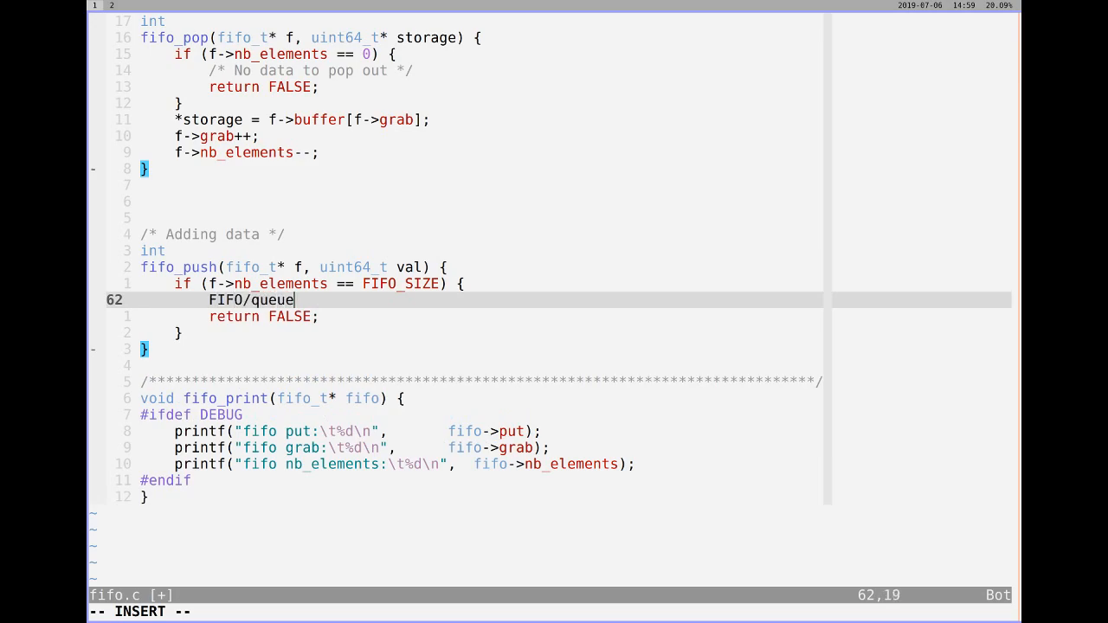
{"action": "type", "text": "is full */"}
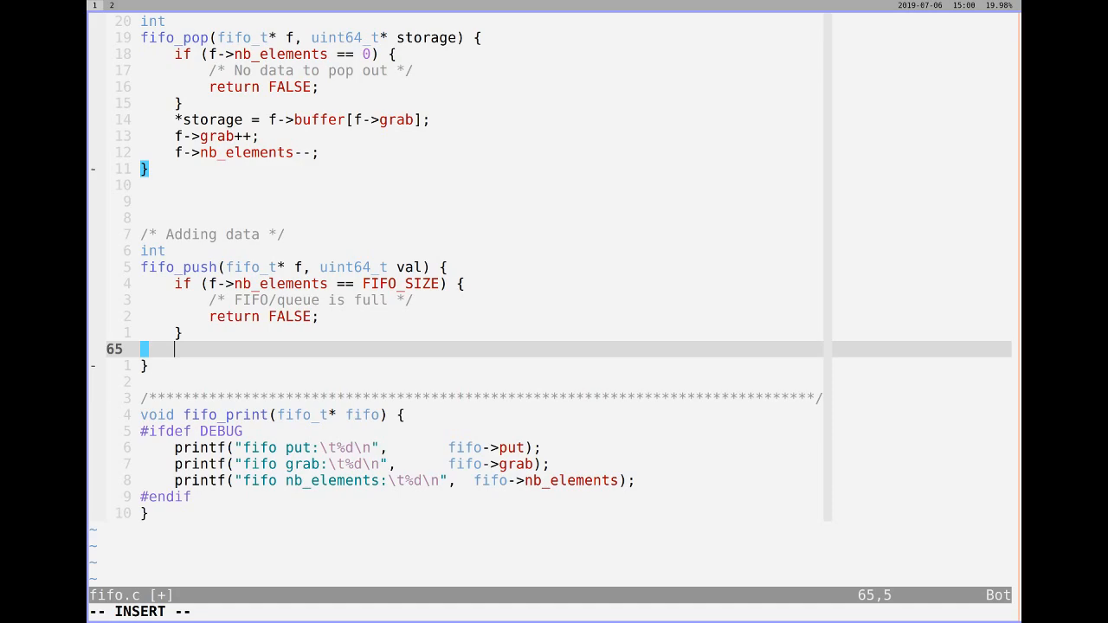
- Write val into f->buffer[f->put], then add f->put++ and f->nb_elements++
{"action": "type", "text": "f->b"}
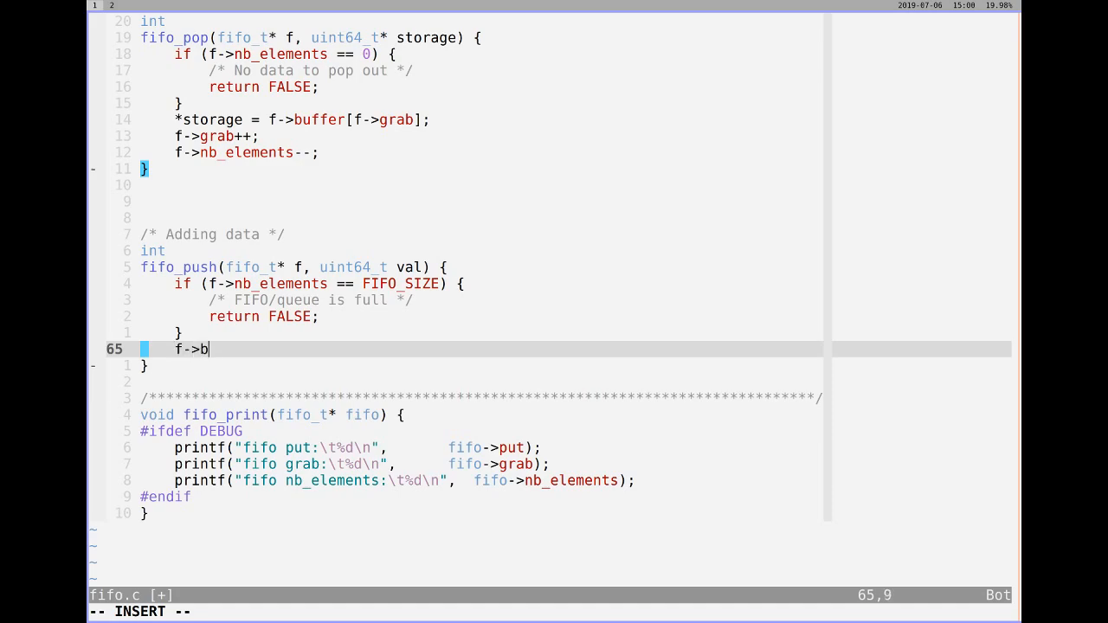
{"action": "type", "text": "uffer[]"}
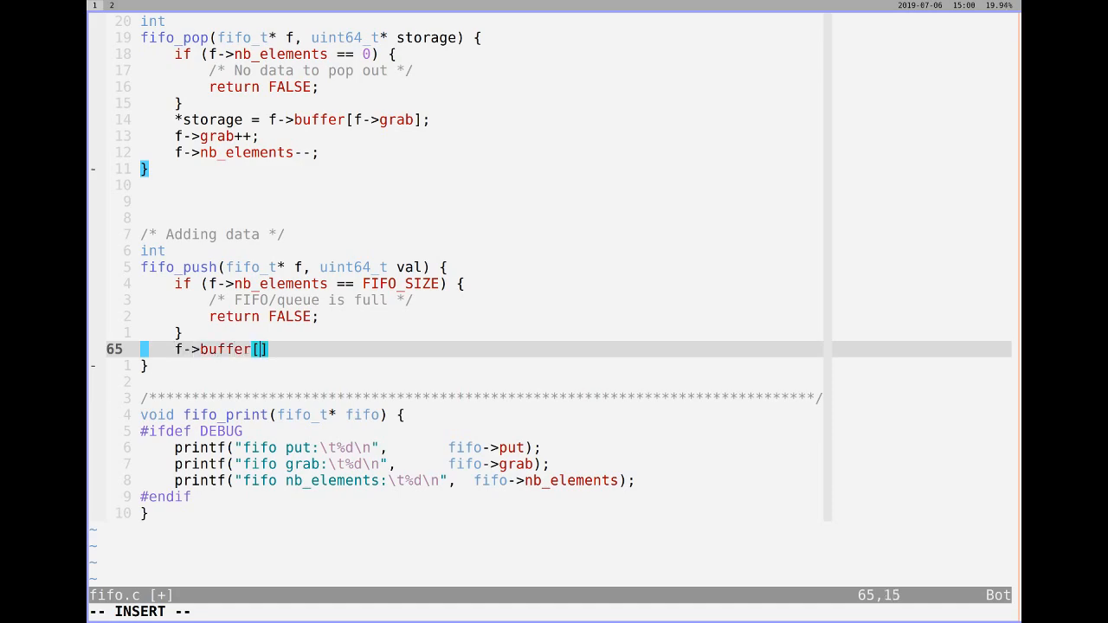
{"action": "type", "text": "f->put"}
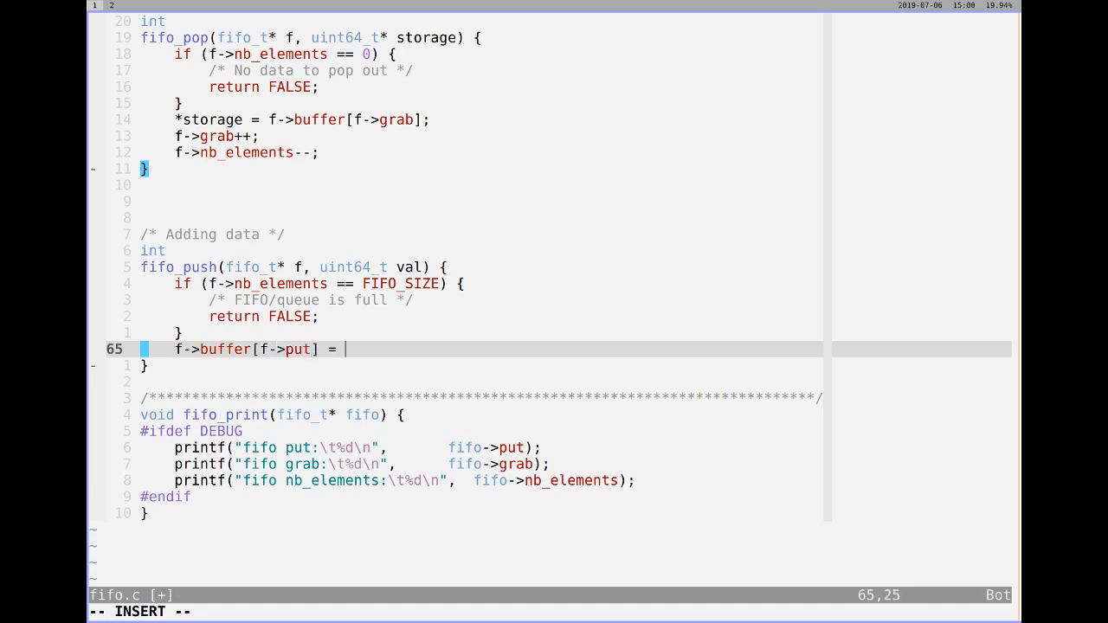
{"action": "type", "text": "val;"}
{"action": "type", "text": "f->"}
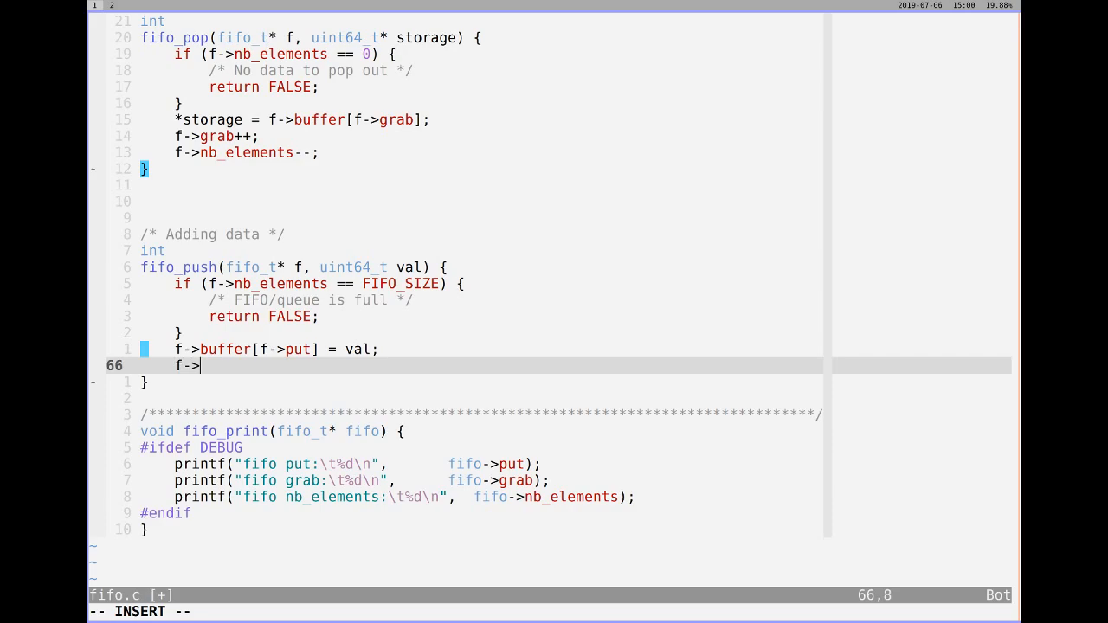
{"action": "type", "text": "put"}
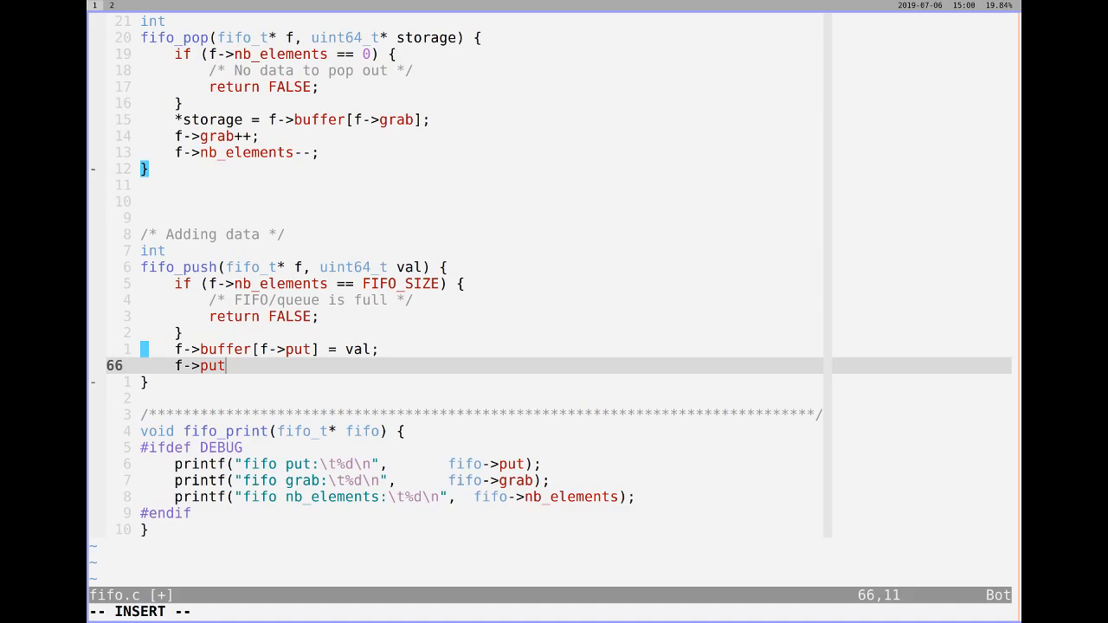
{"action": "type", "text": "++;"}
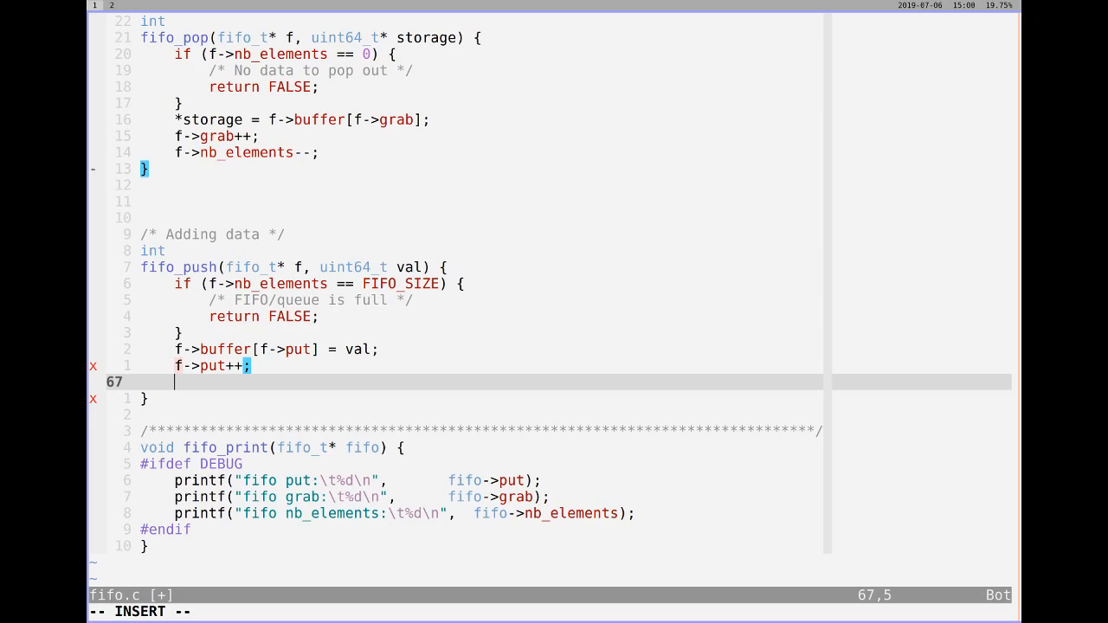
{"action": "type", "text": "f->"}
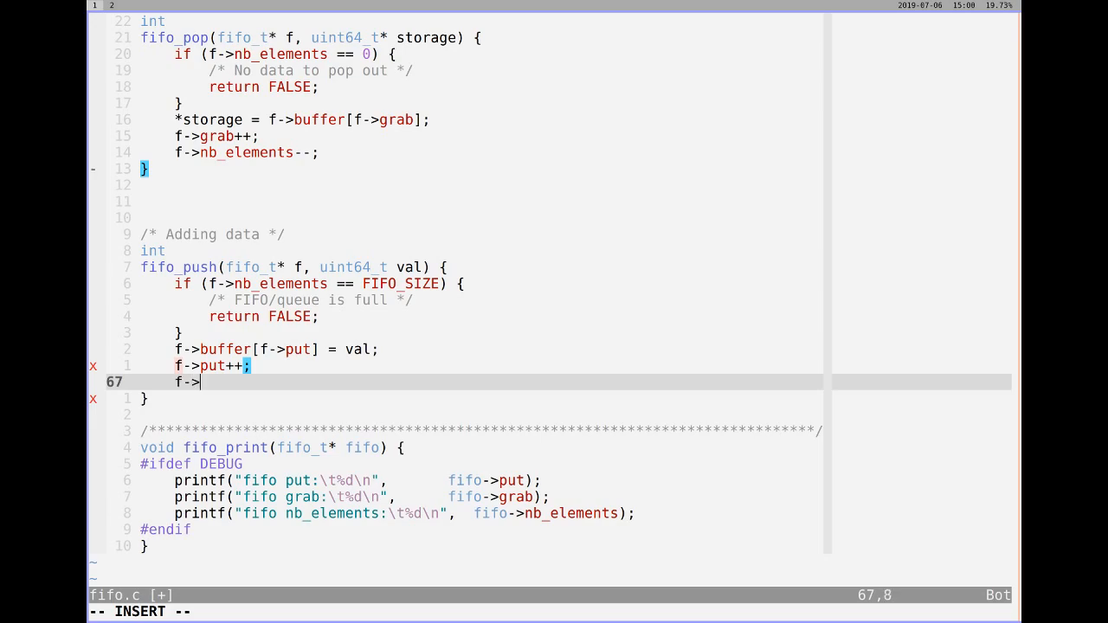
{"action": "type", "text": "nb_elements;"}
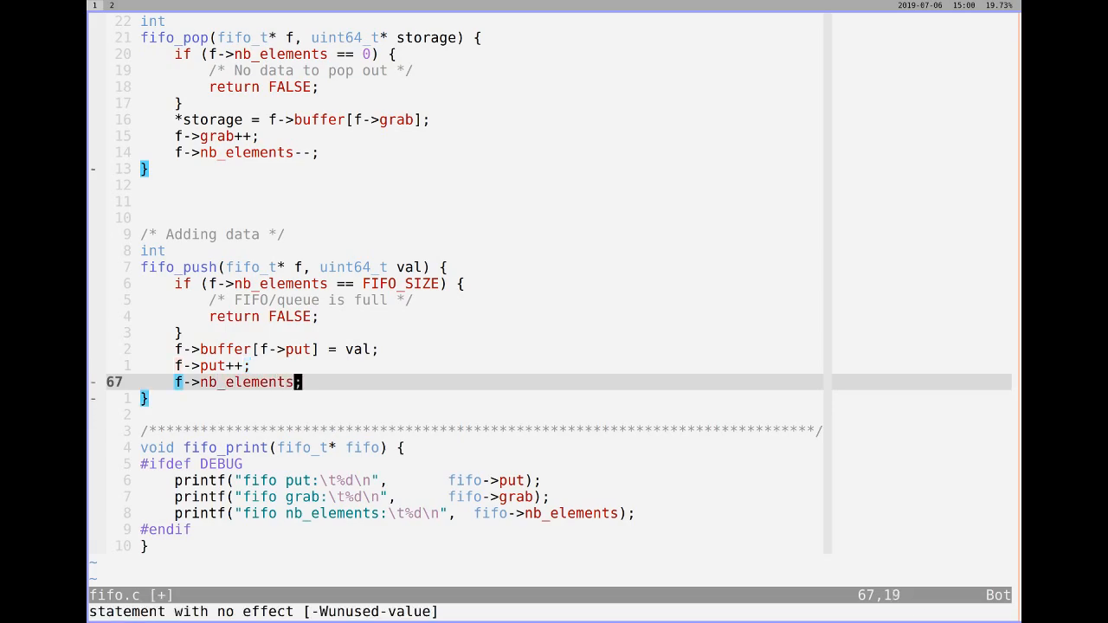
{"action": "key", "text": "i"}
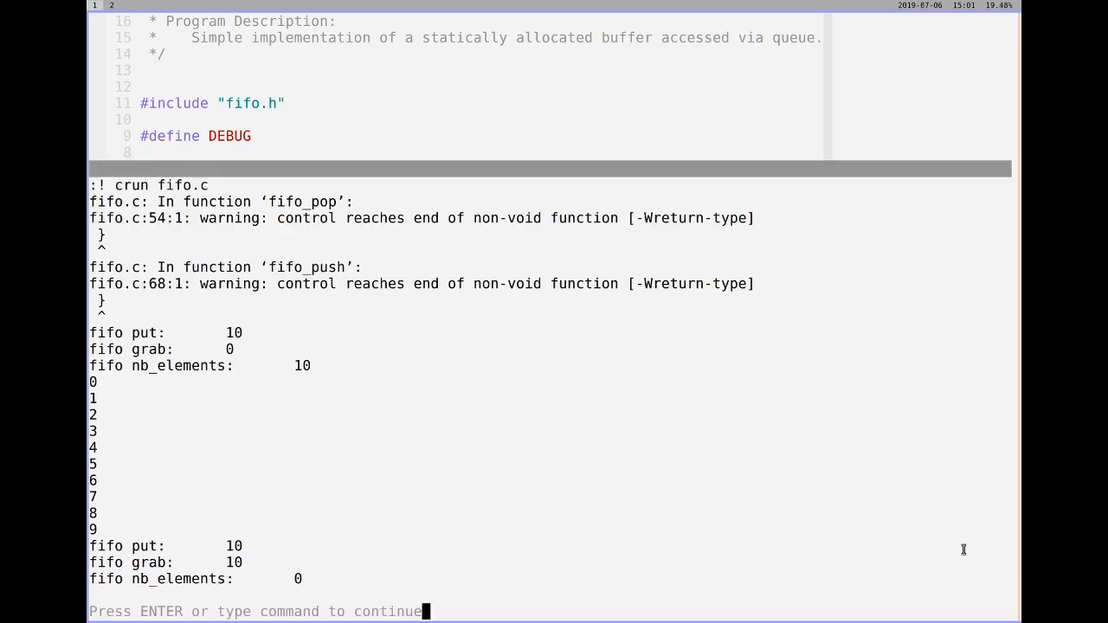
- Dismiss the crun output showing values 0–9 and return to fifo.c
{"action": "key", "text": "Return"}
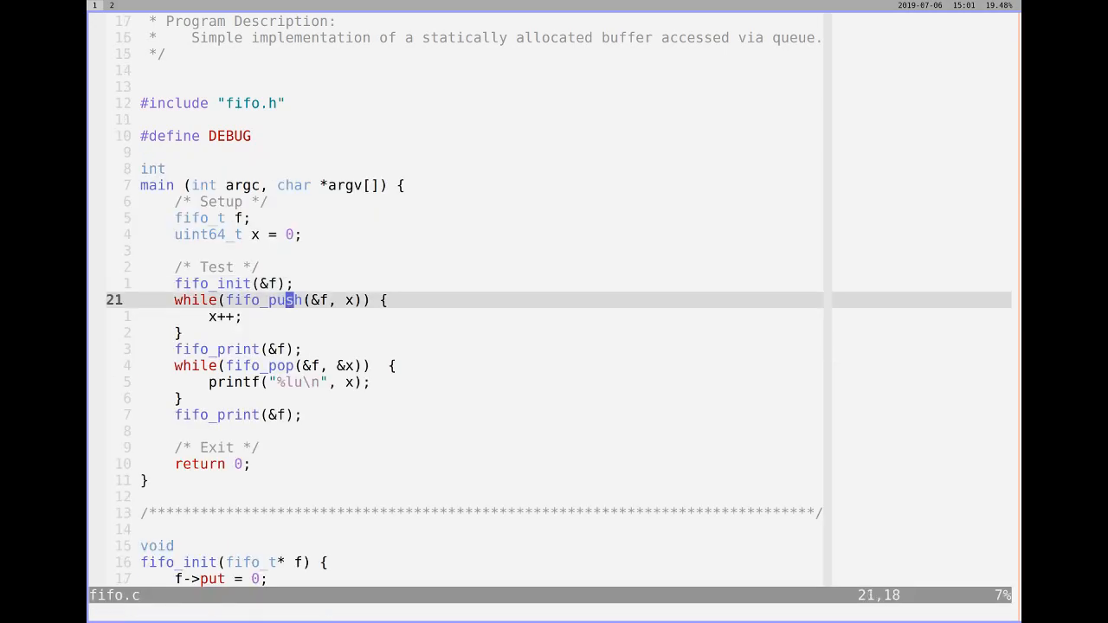
- Add 'return TRUE;' after 'f->nb_elements--;' at the end of fifo_pop
{"action": "scroll", "scroll_direction": "down", "scroll_amount": 3}
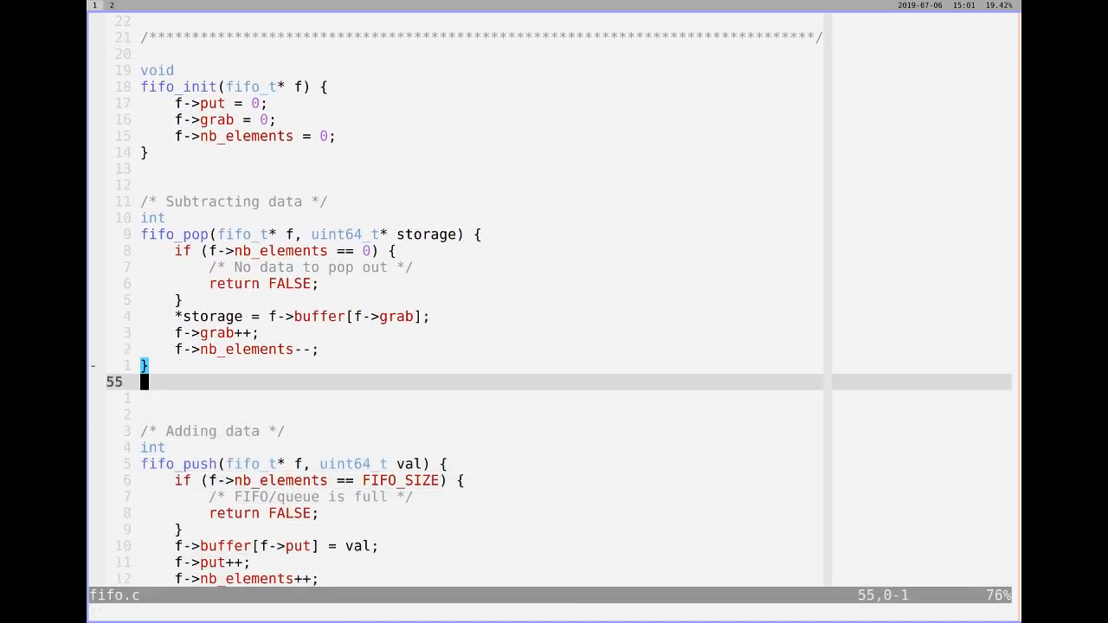
{"action": "type", "text": "return TRUE;"}
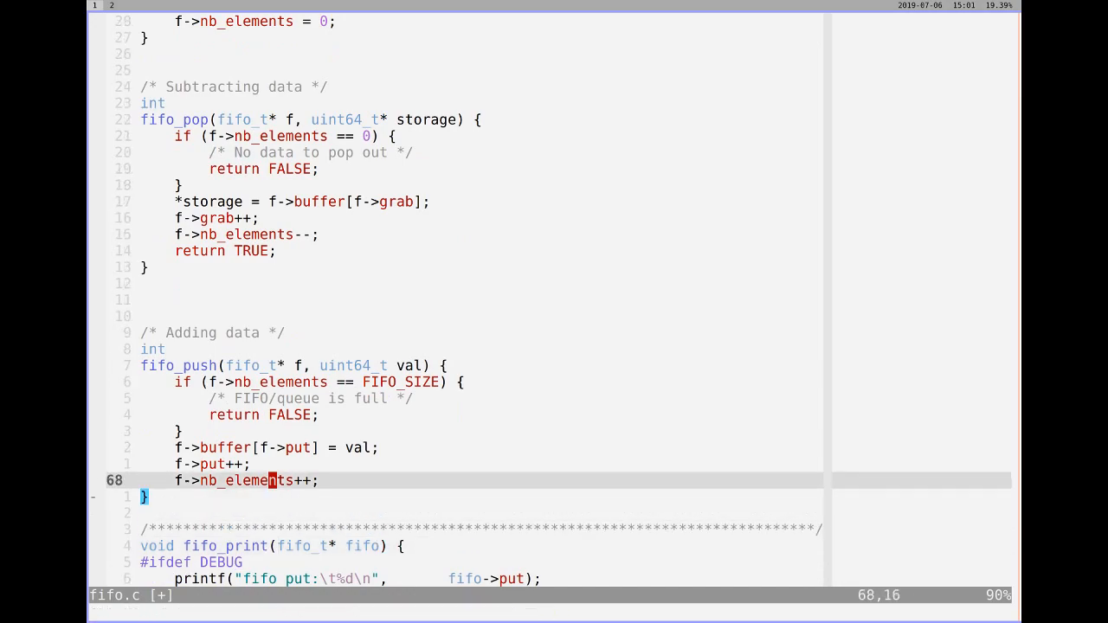
{"action": "type", "text": "reutr"}
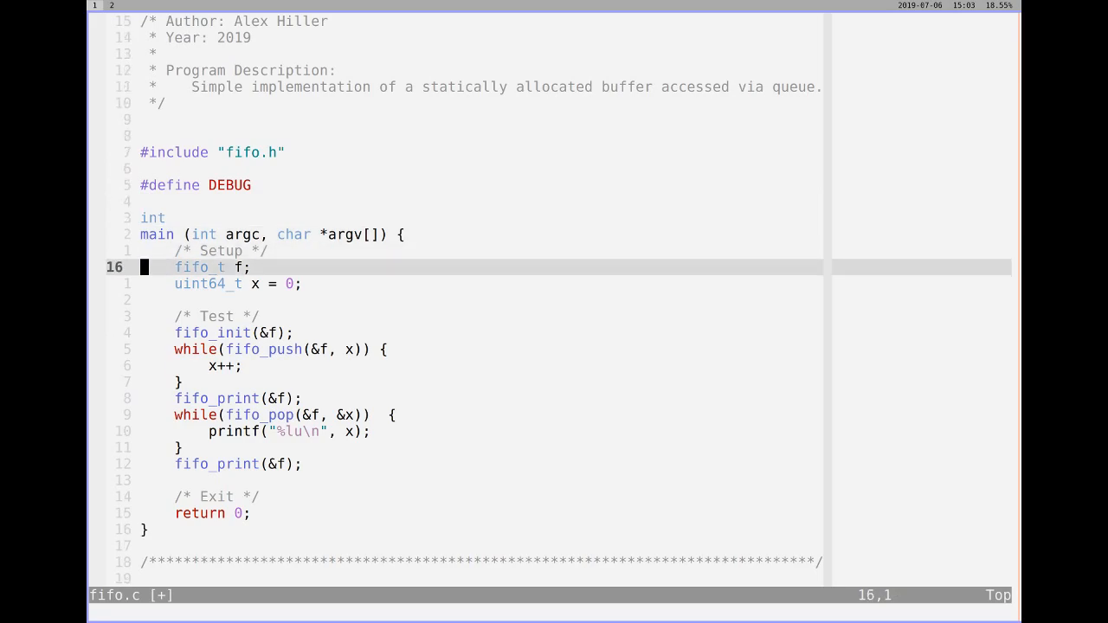
{"action": "scroll", "scroll_direction": "down", "scroll_amount": 3}
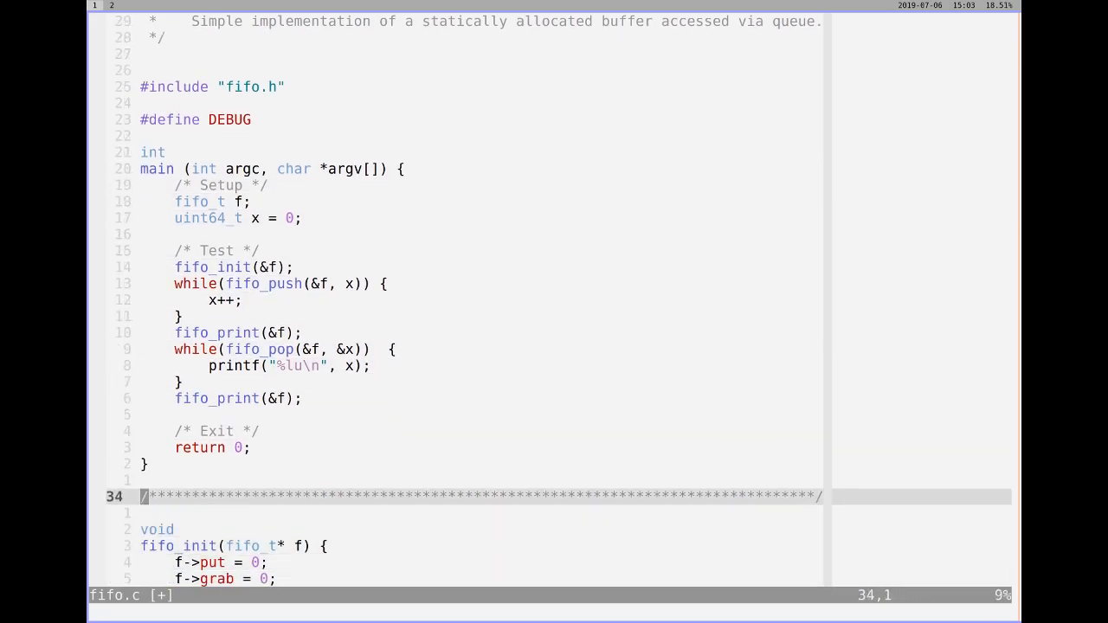